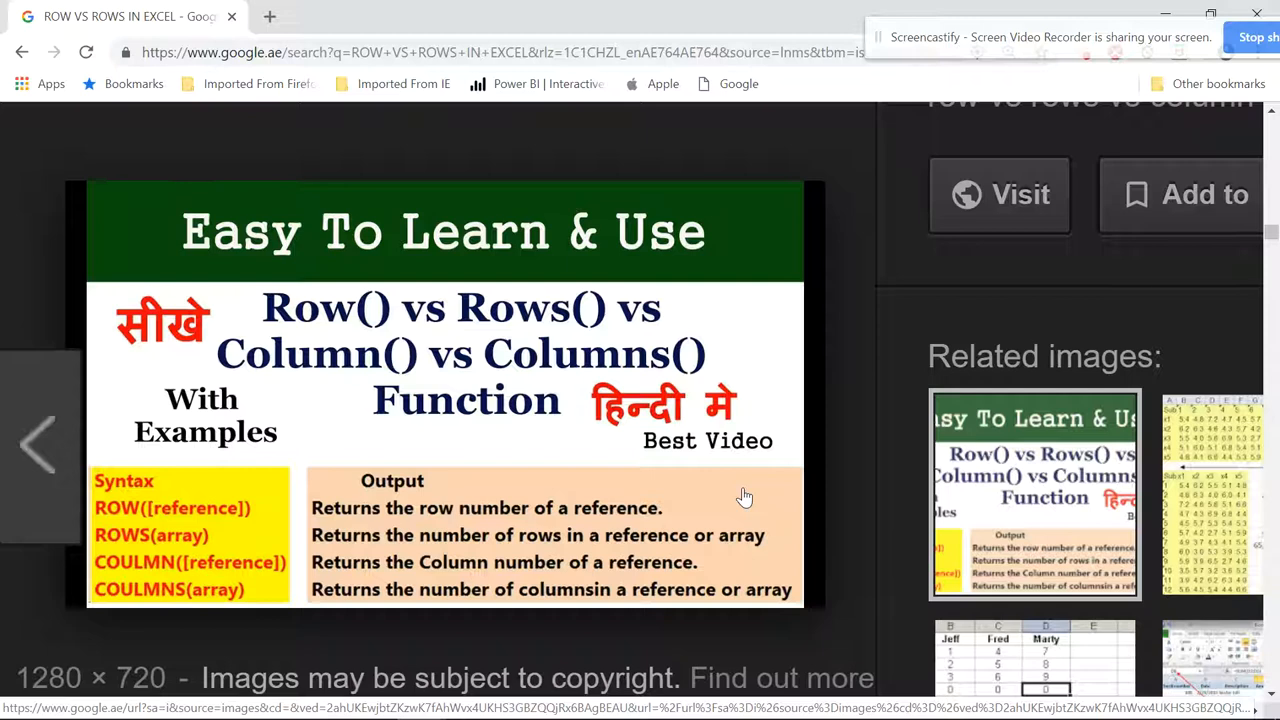
mouse_move(625, 550)
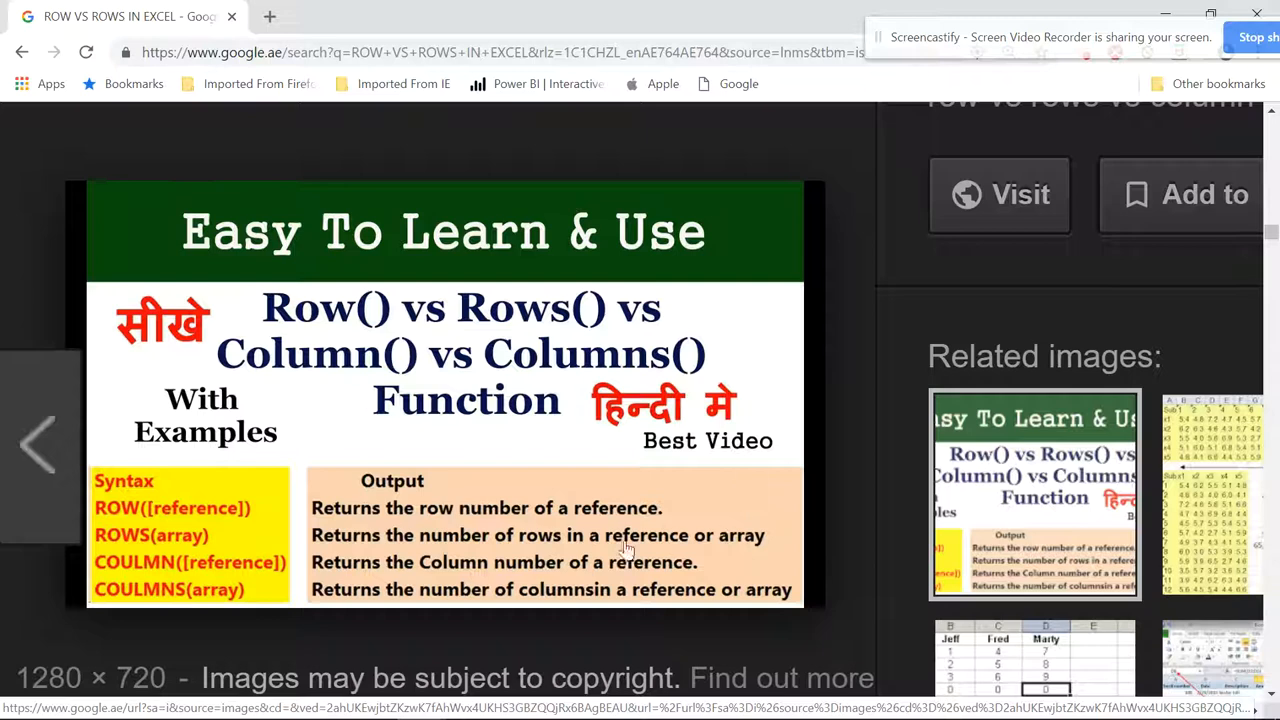
mouse_move(665, 520)
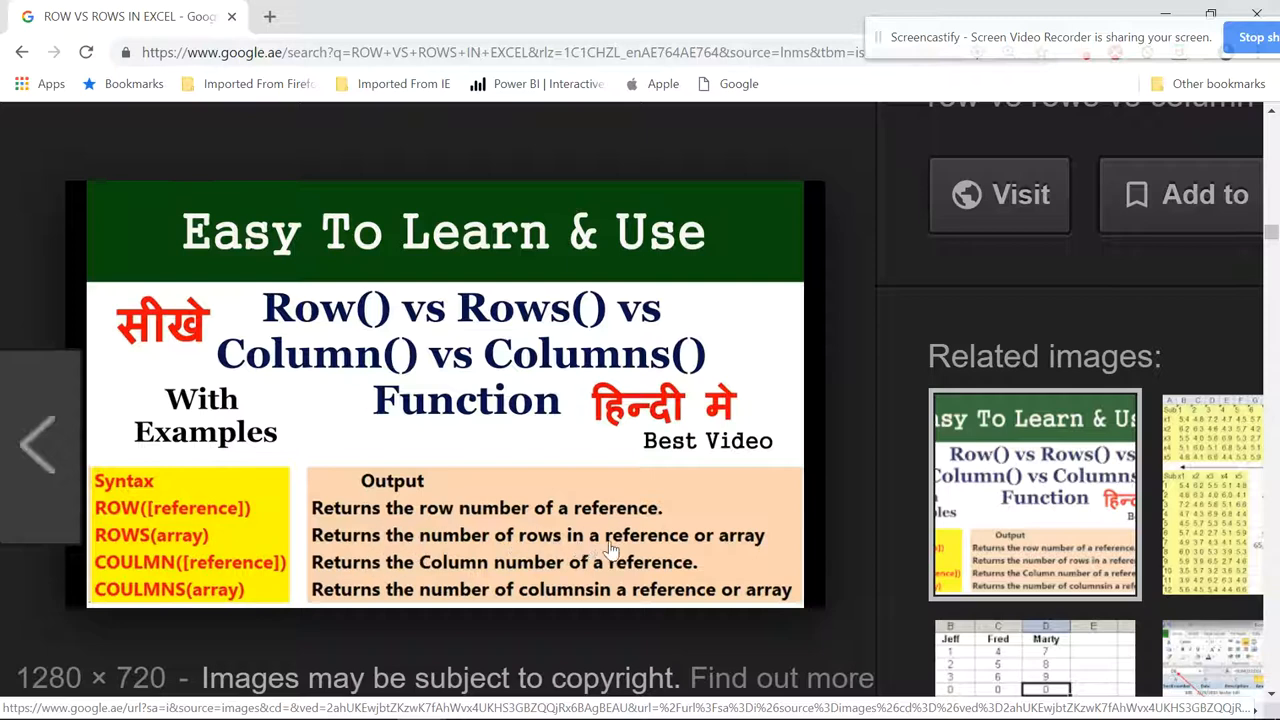
mouse_move(748, 545)
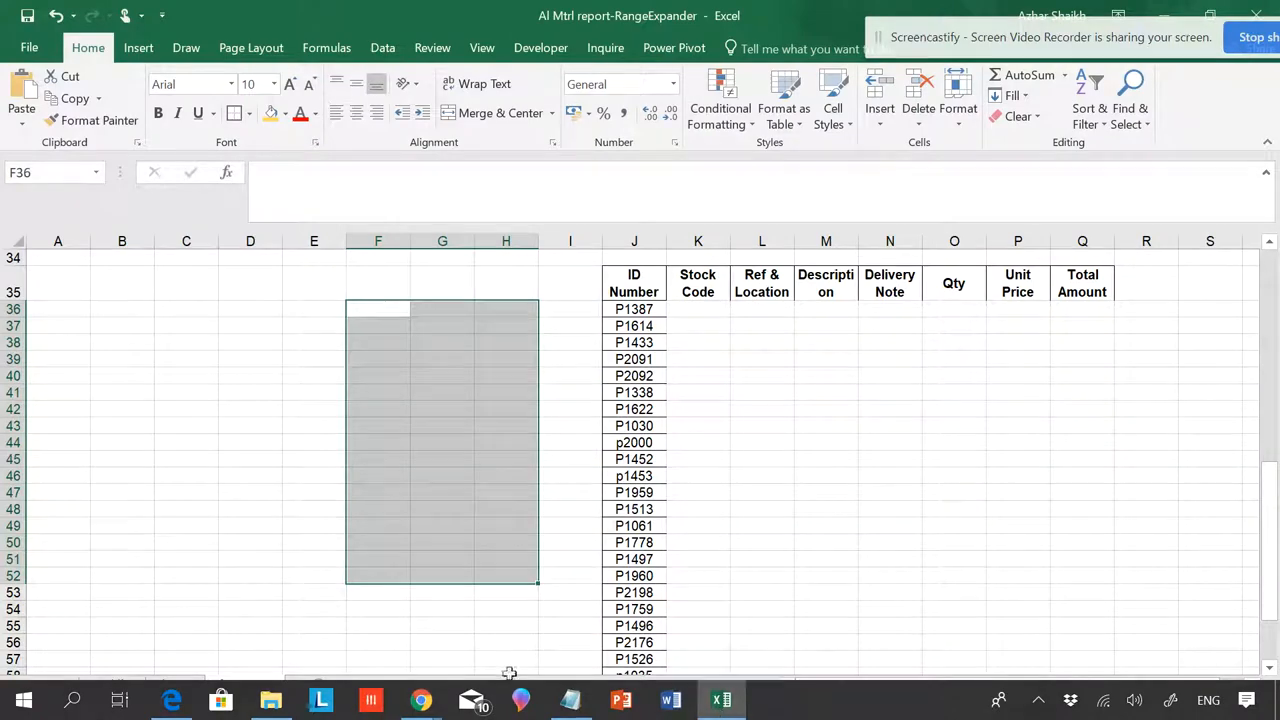
Step: Review the ROW/ROWS differences table on Sheet4, selecting D3:D7, then return to Sheet2 (2)
click(174, 685)
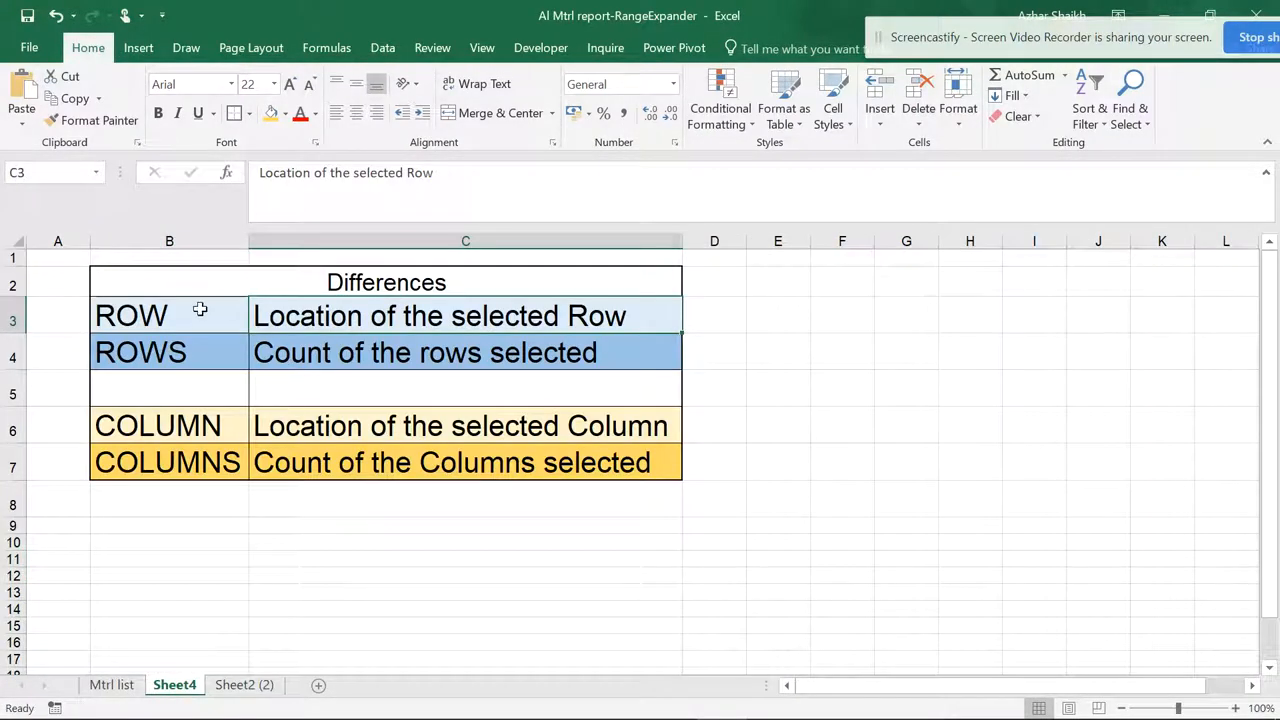
mouse_move(700, 323)
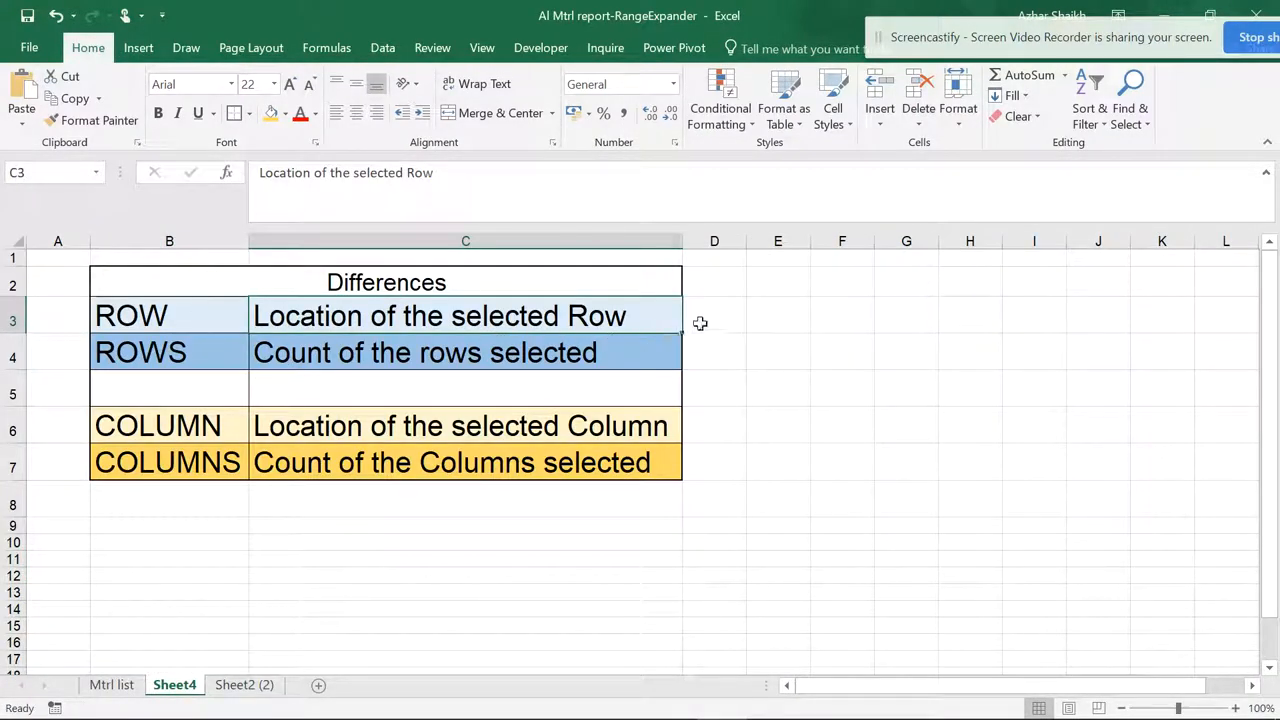
click(714, 315)
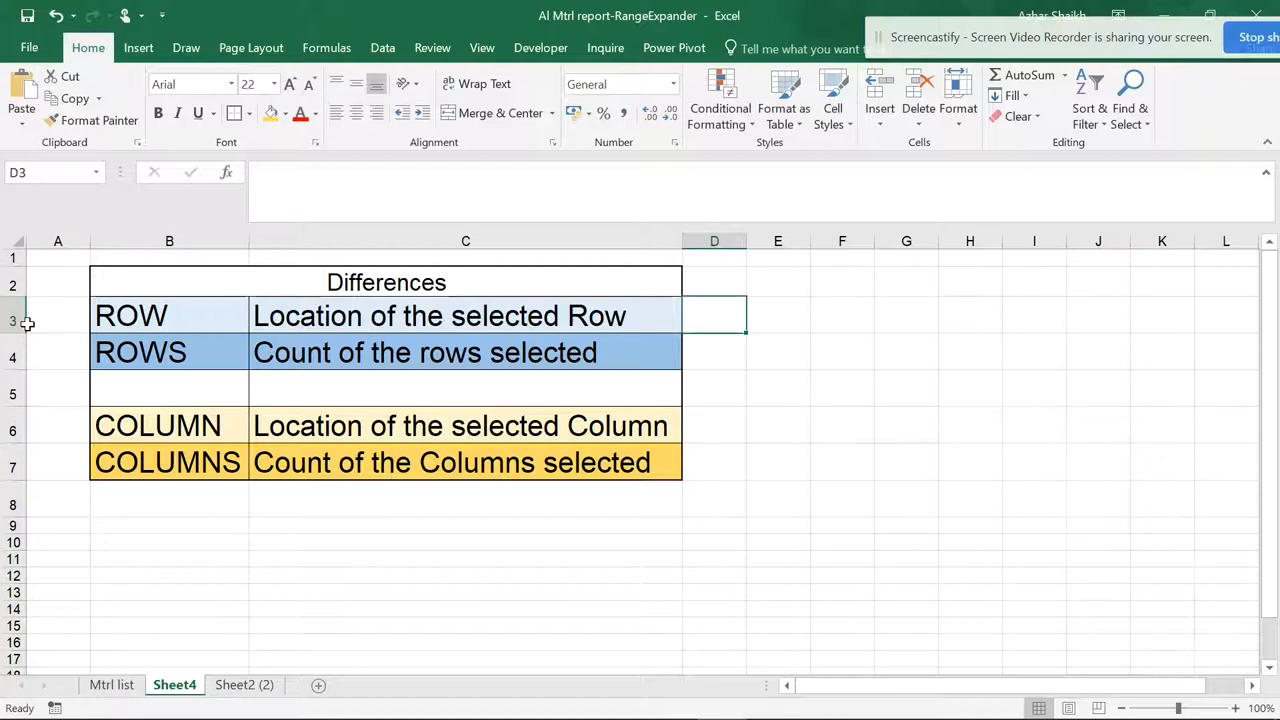
mouse_move(663, 334)
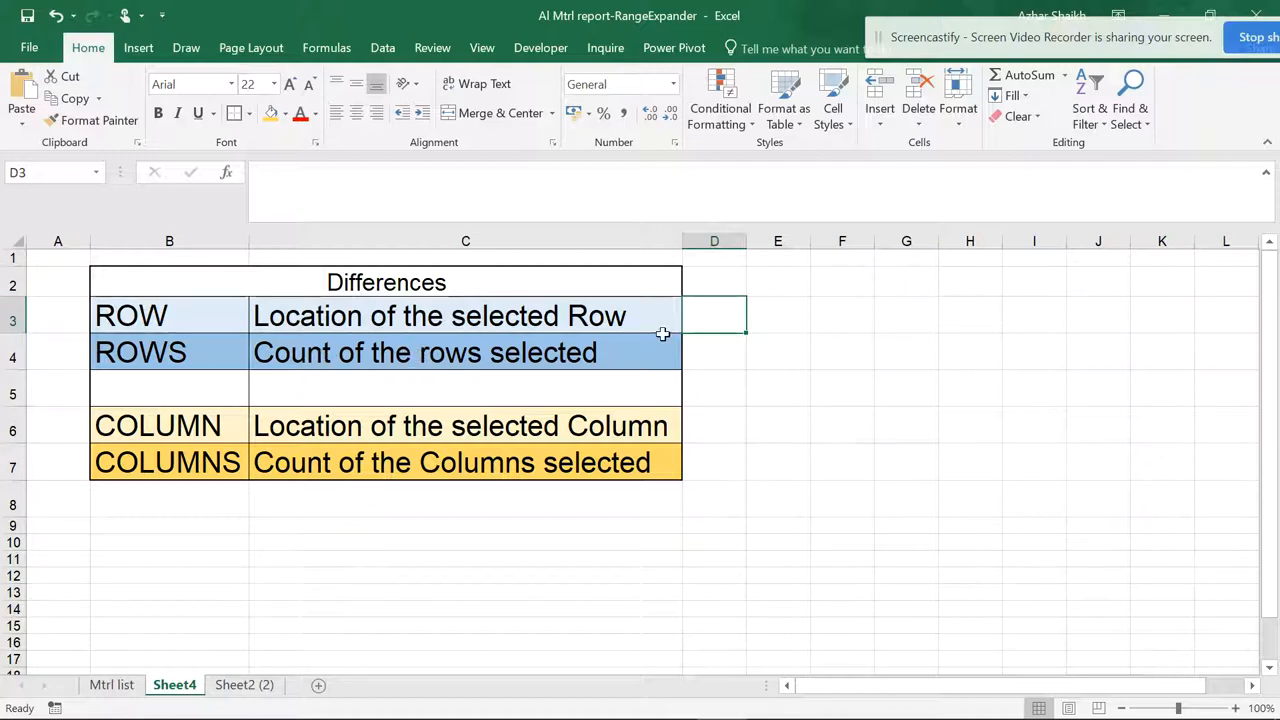
drag(714, 316, 714, 467)
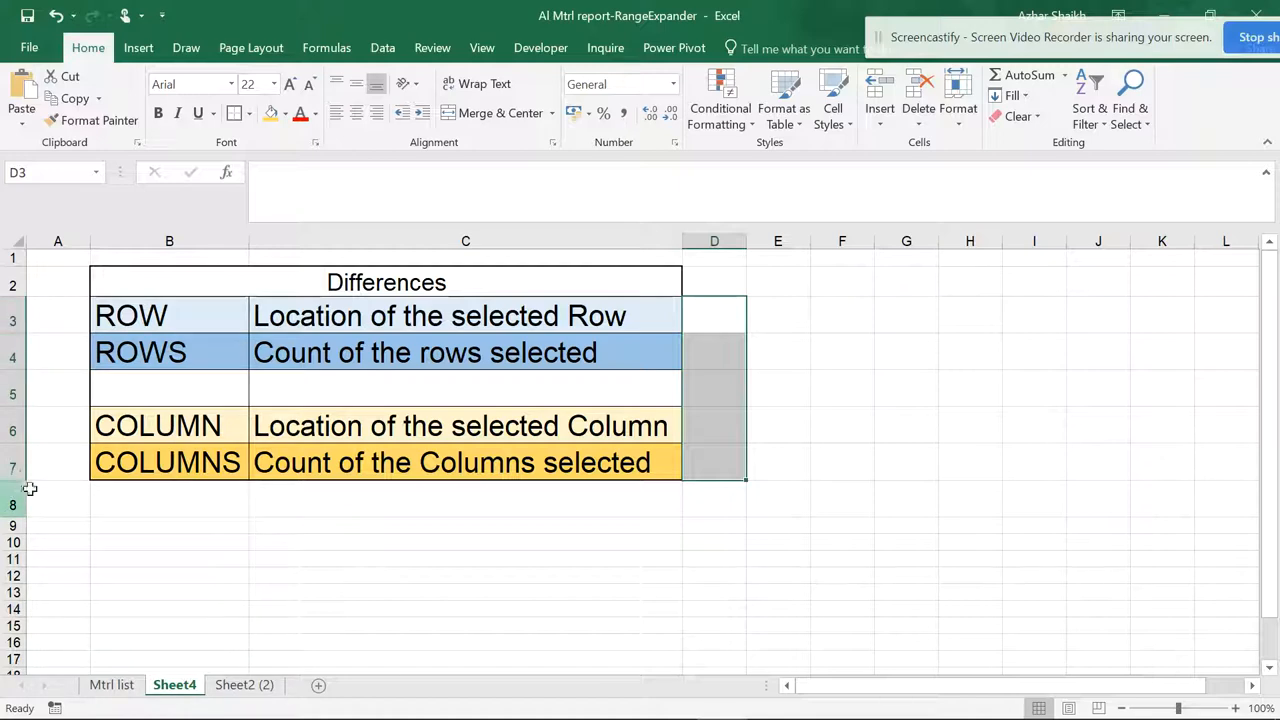
mouse_move(225, 668)
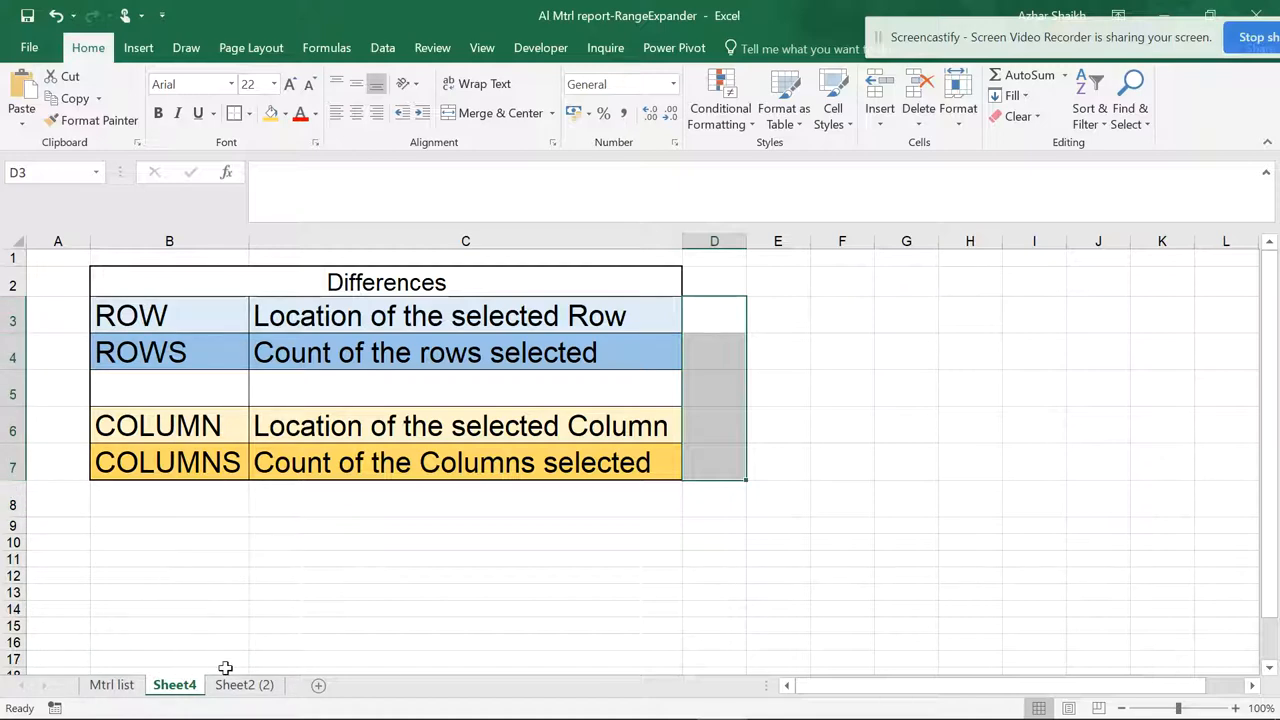
click(244, 685)
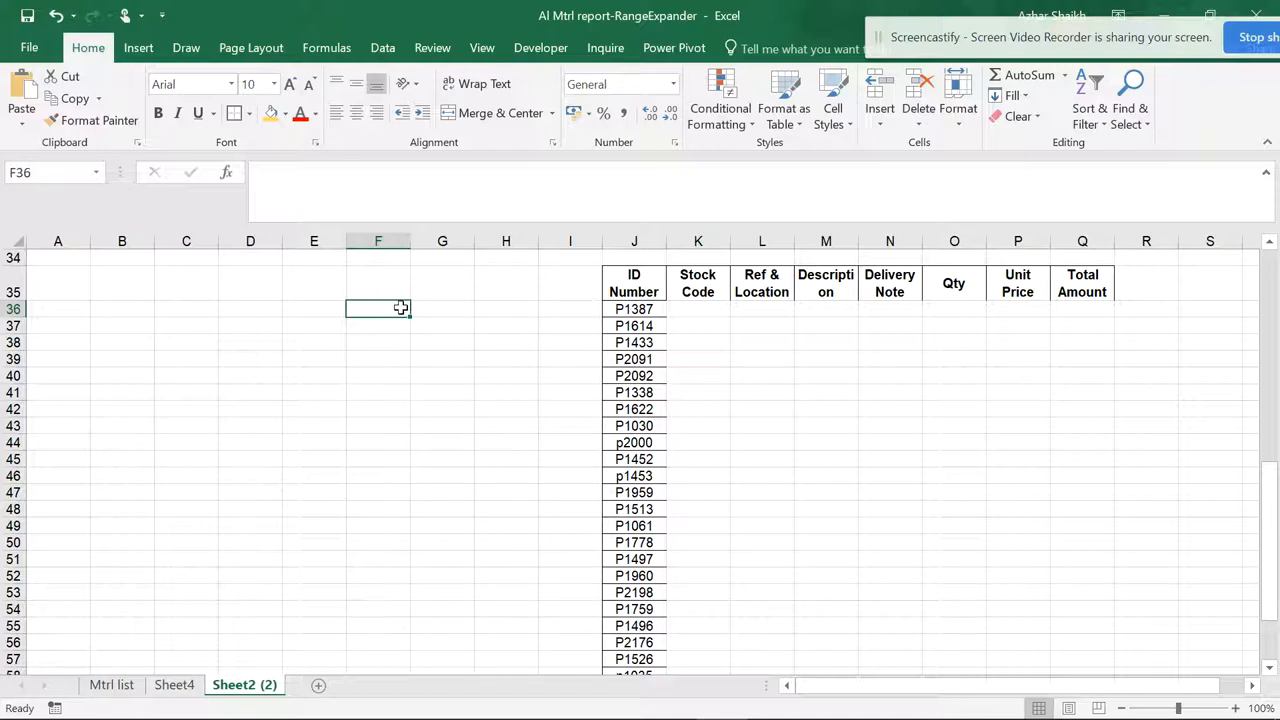
Step: Enter =ROW(J36) in F36 and fill it down to F48, showing 36–48
text(=)
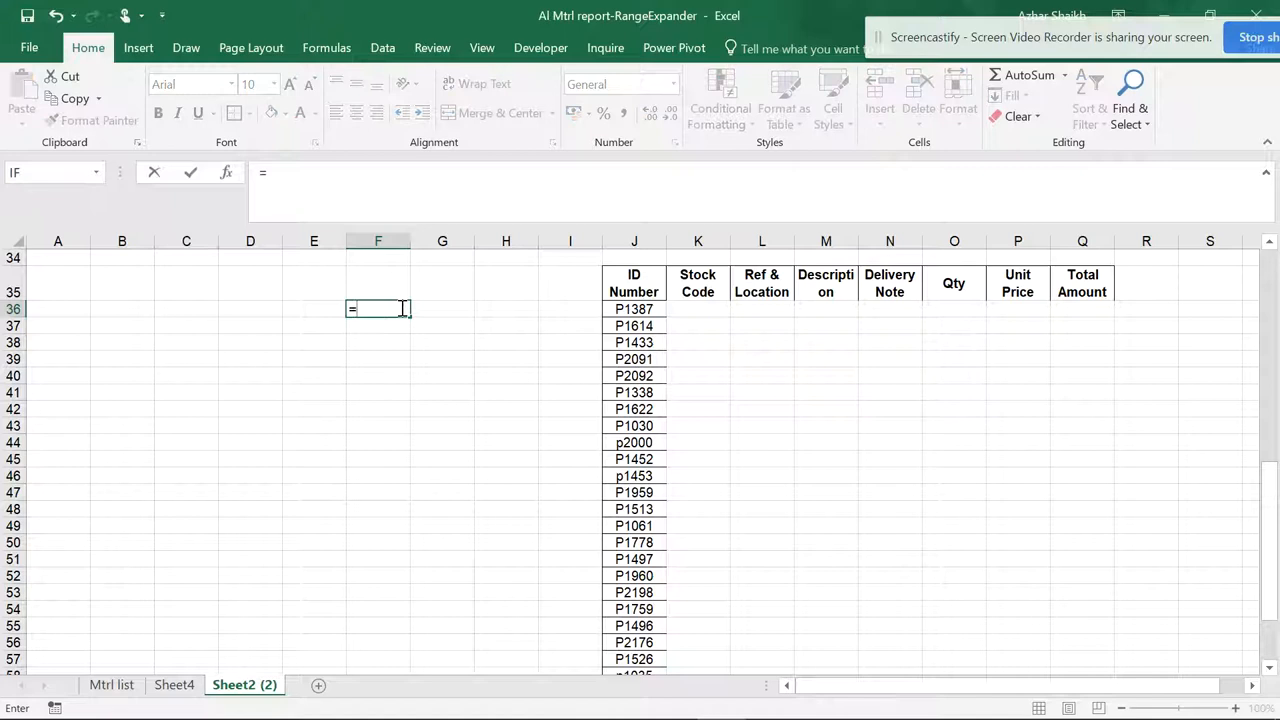
text(row)
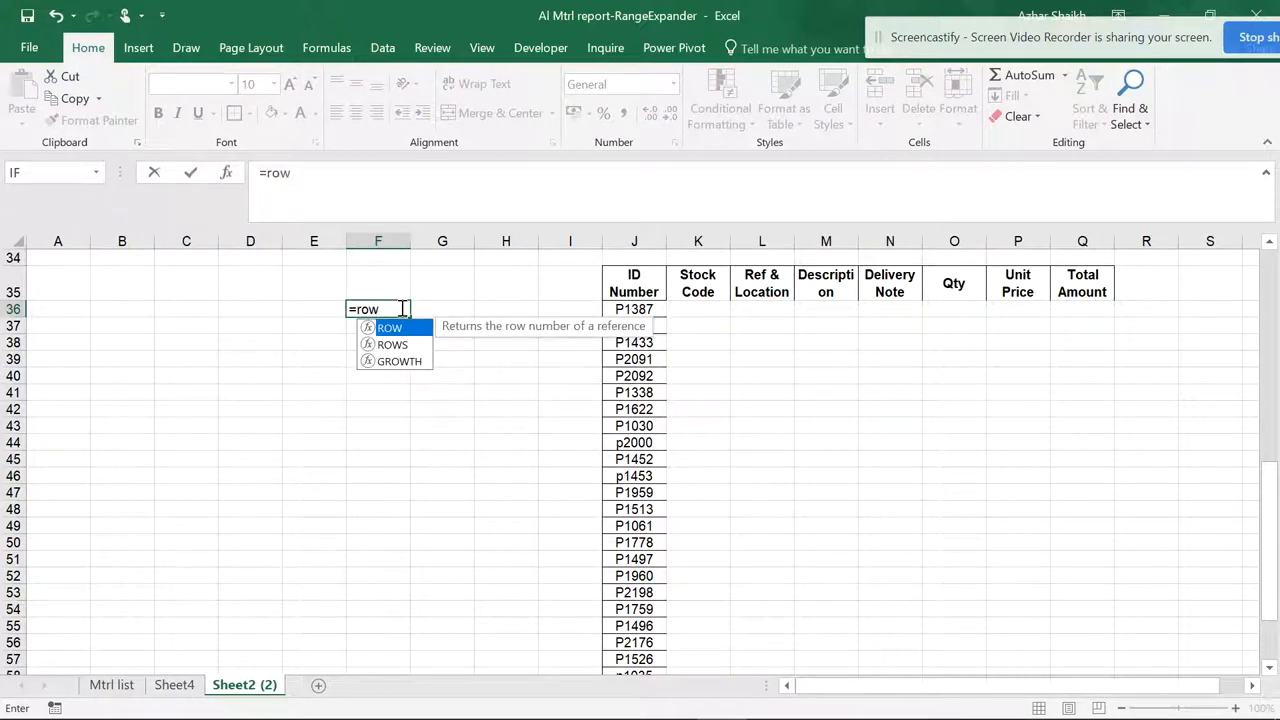
text(()
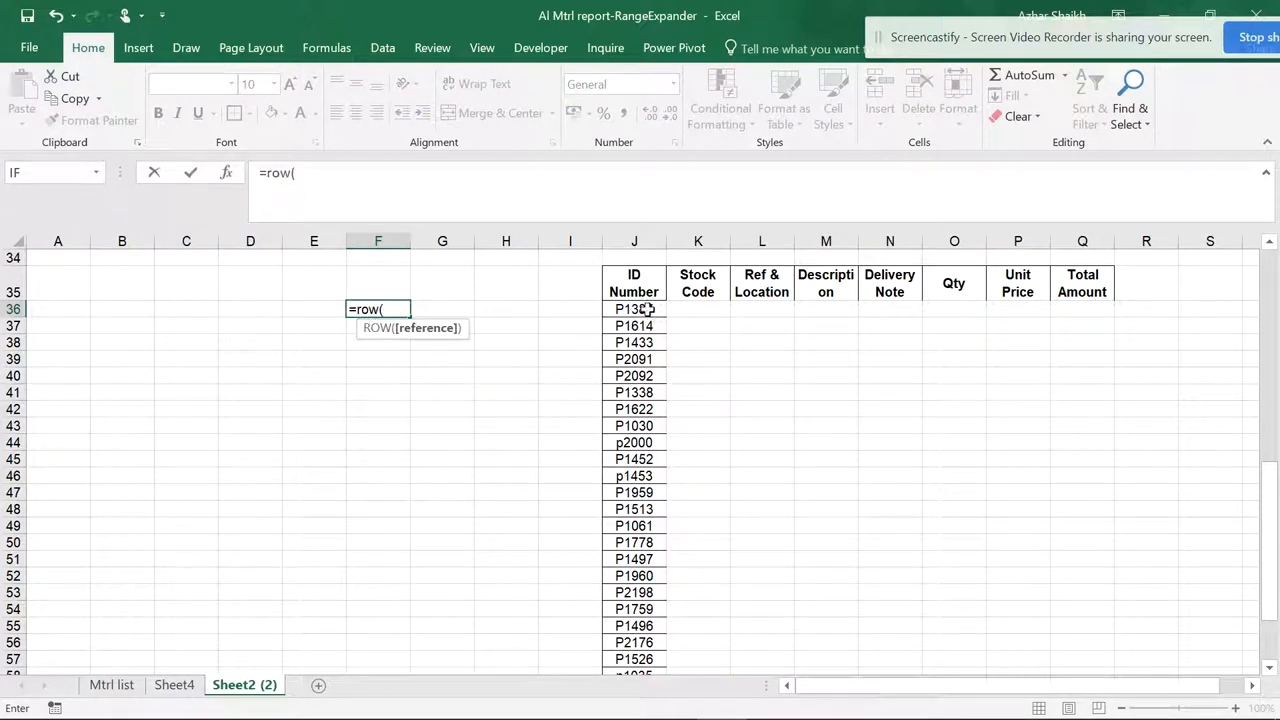
click(633, 309)
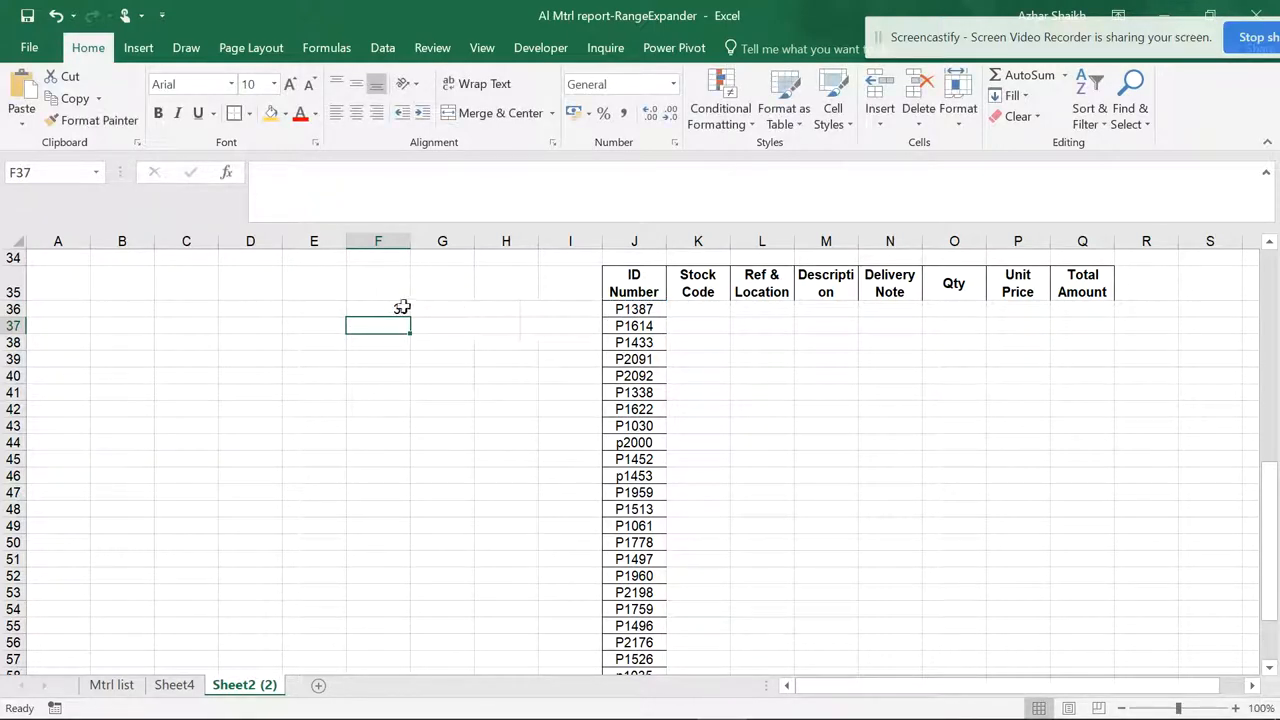
drag(378, 309, 378, 508)
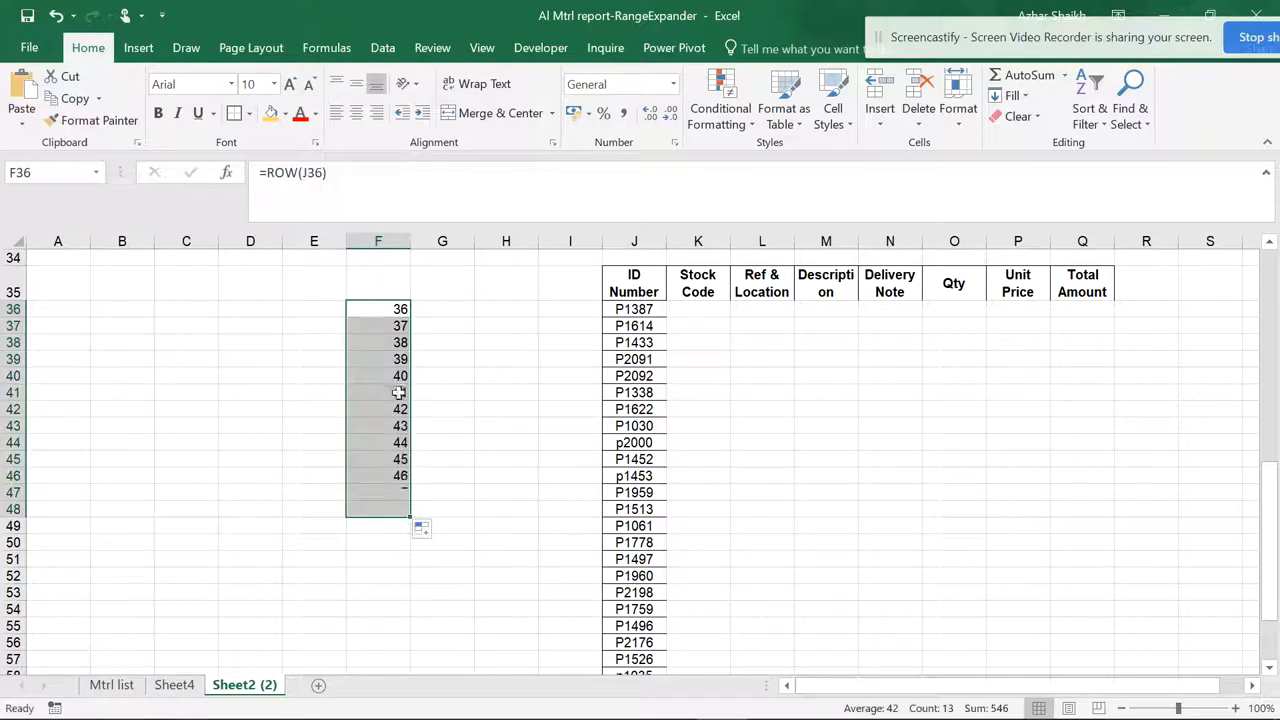
drag(400, 491, 400, 508)
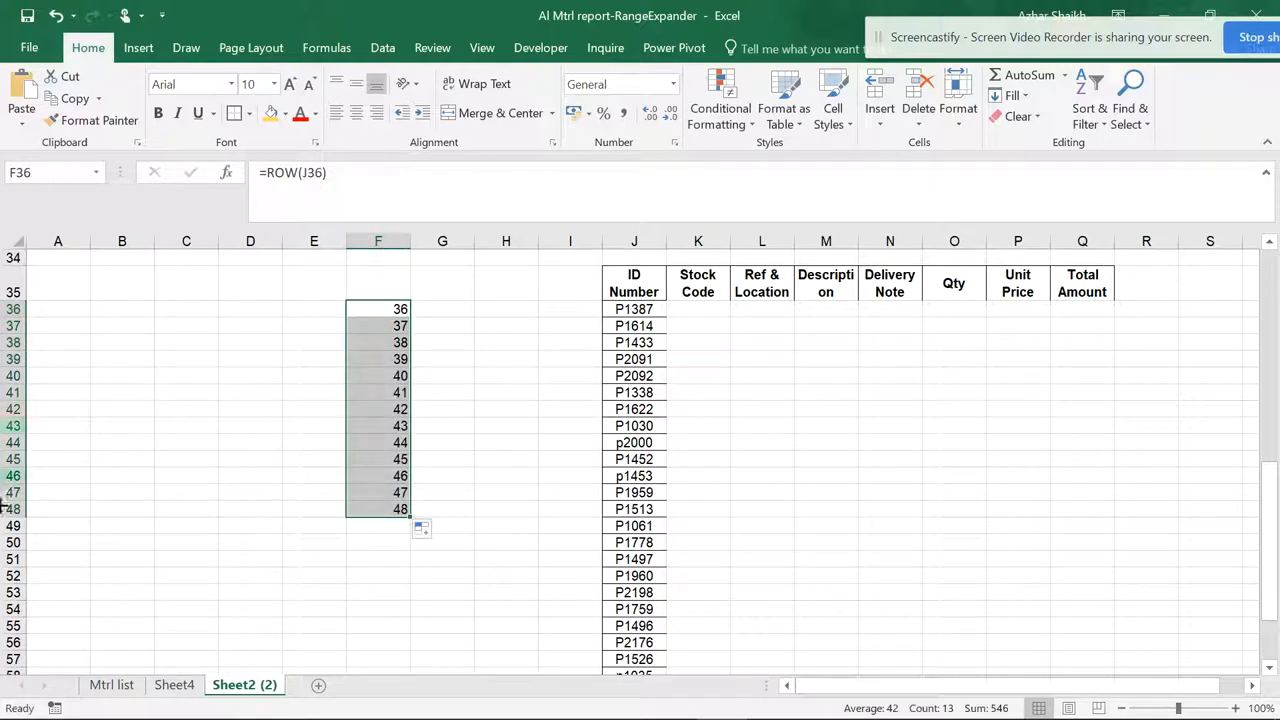
mouse_move(72, 500)
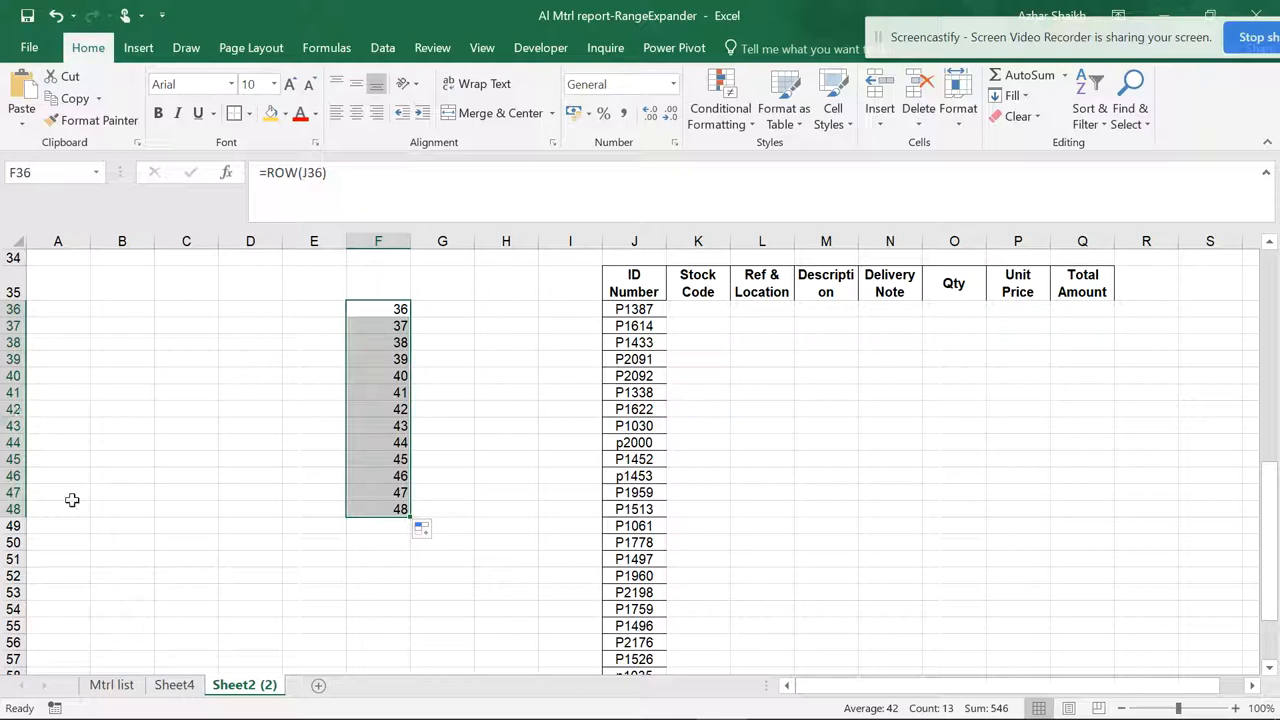
mouse_move(405, 296)
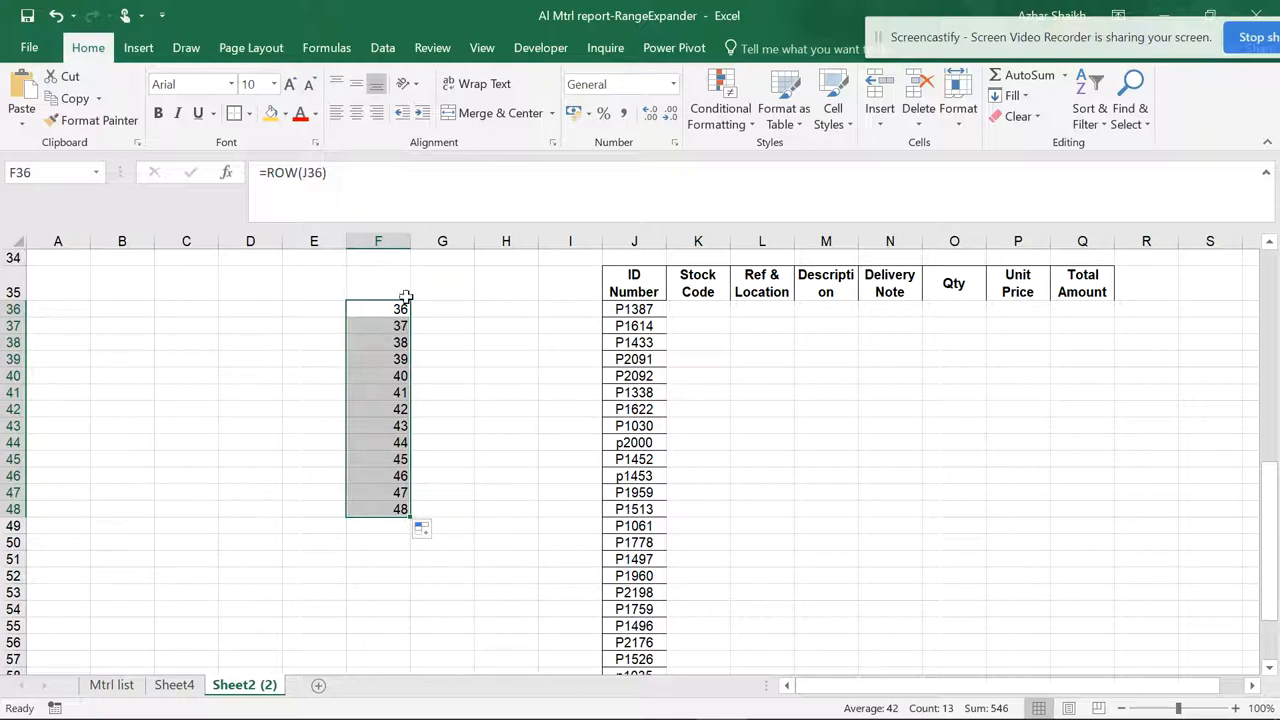
mouse_move(443, 309)
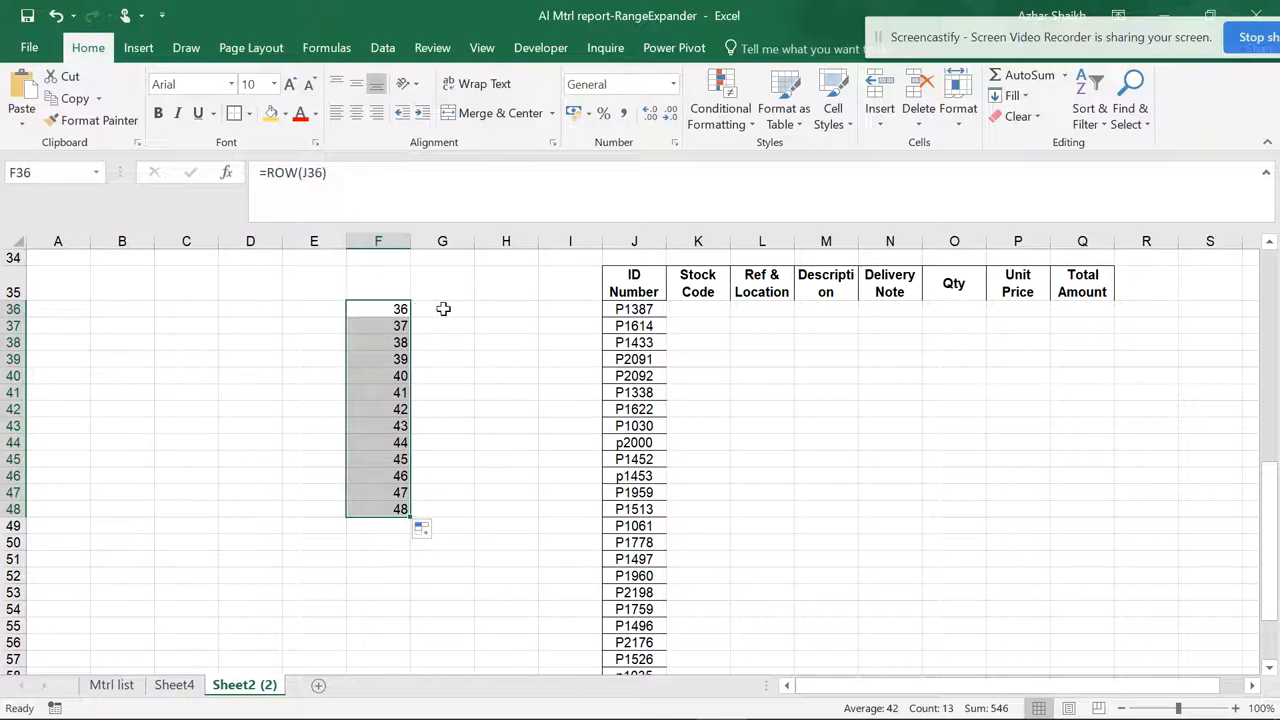
Step: Enter =ROWS(J36:J56) in G36 so it returns 21
text(=)
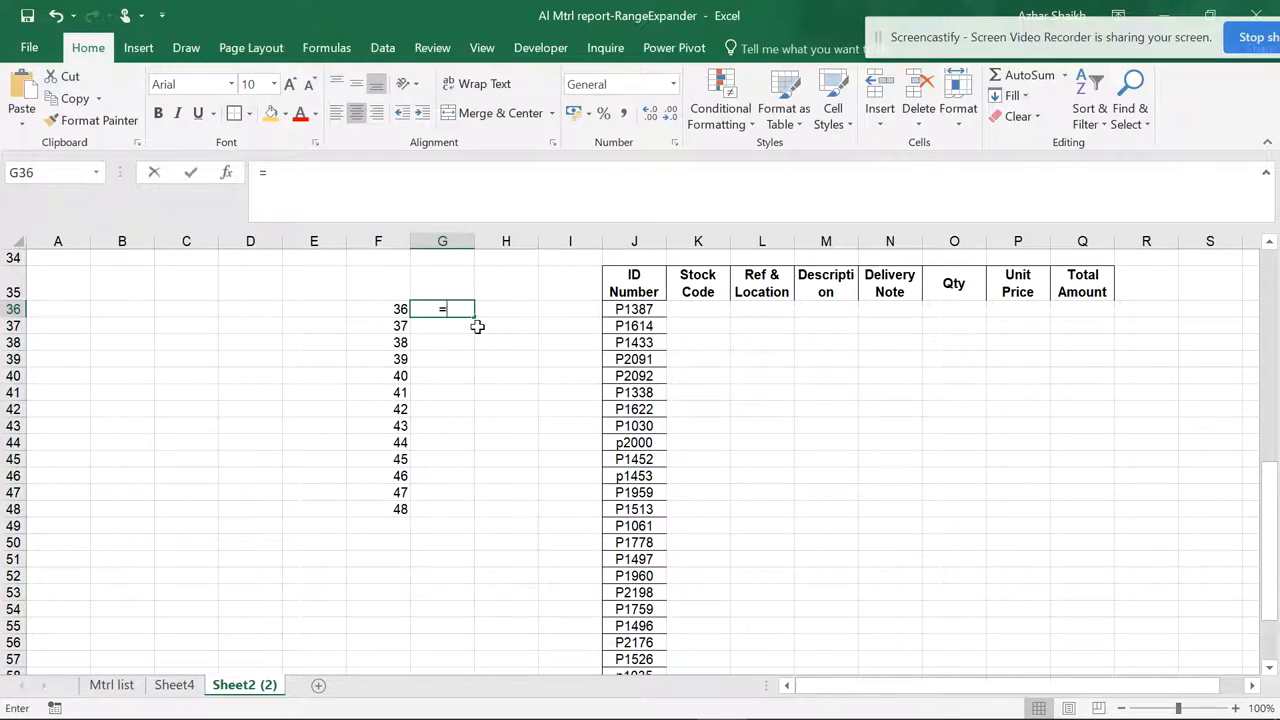
text(rows()
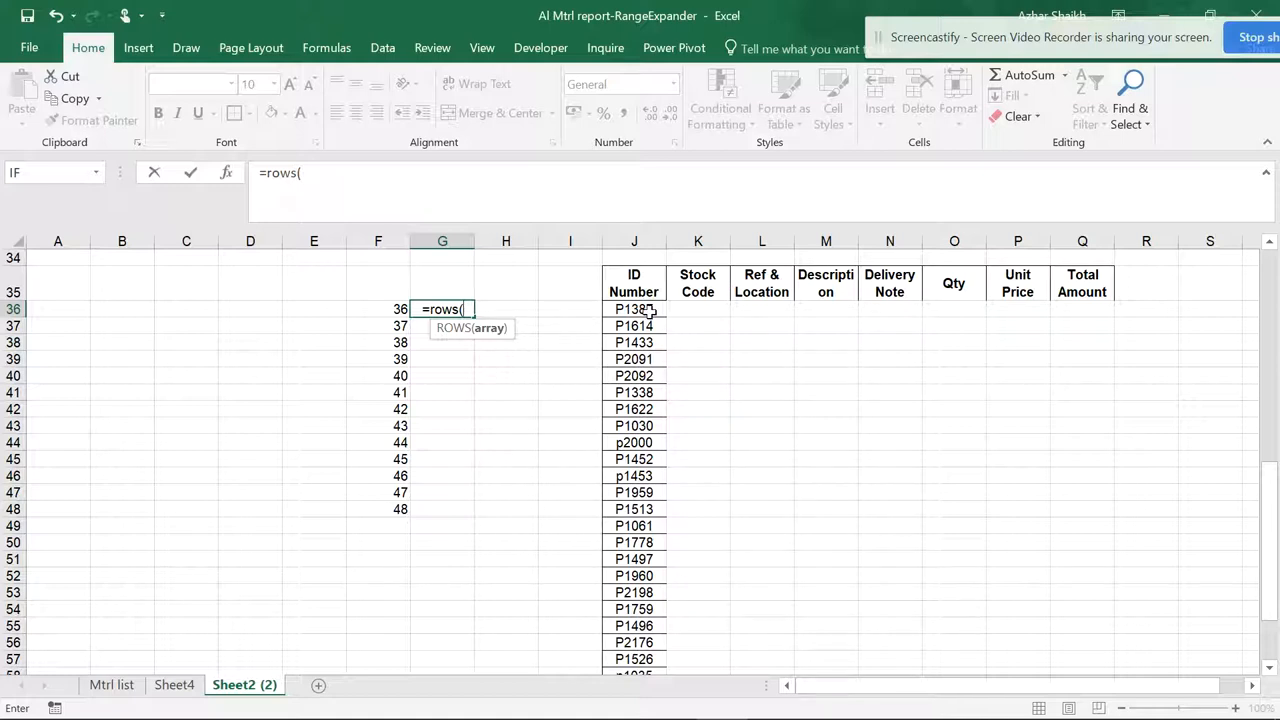
click(634, 309)
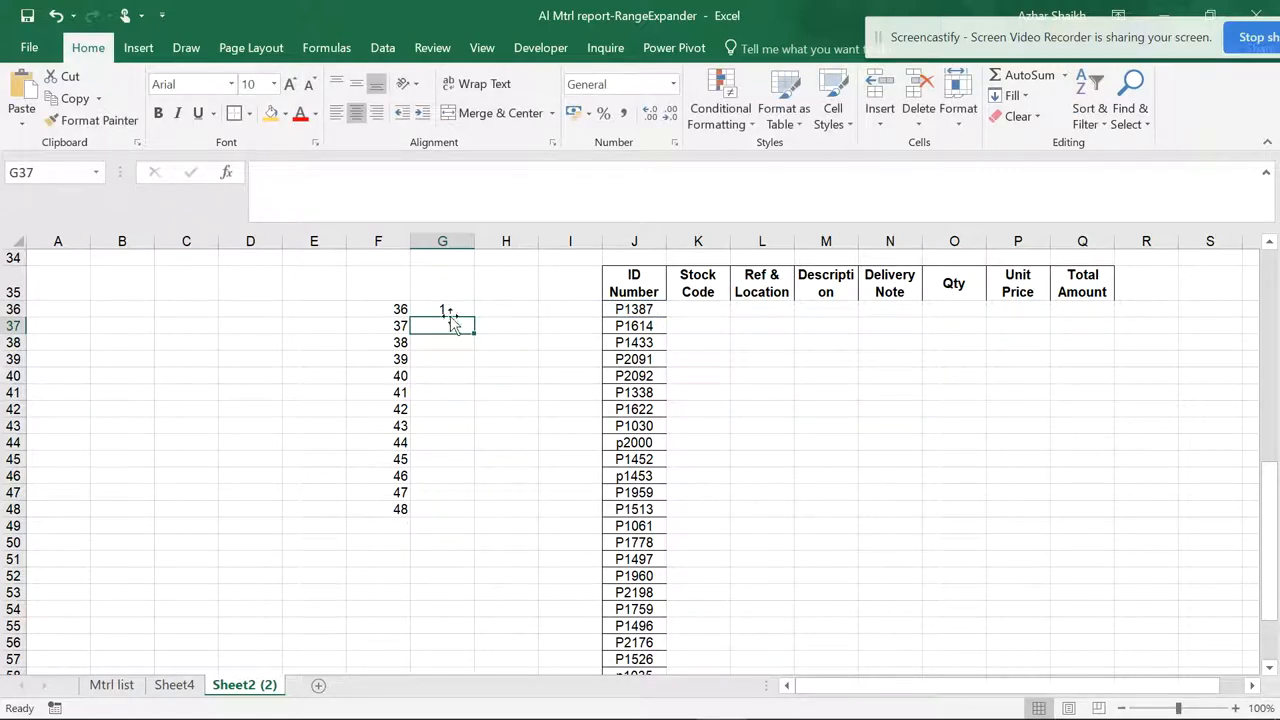
click(634, 309)
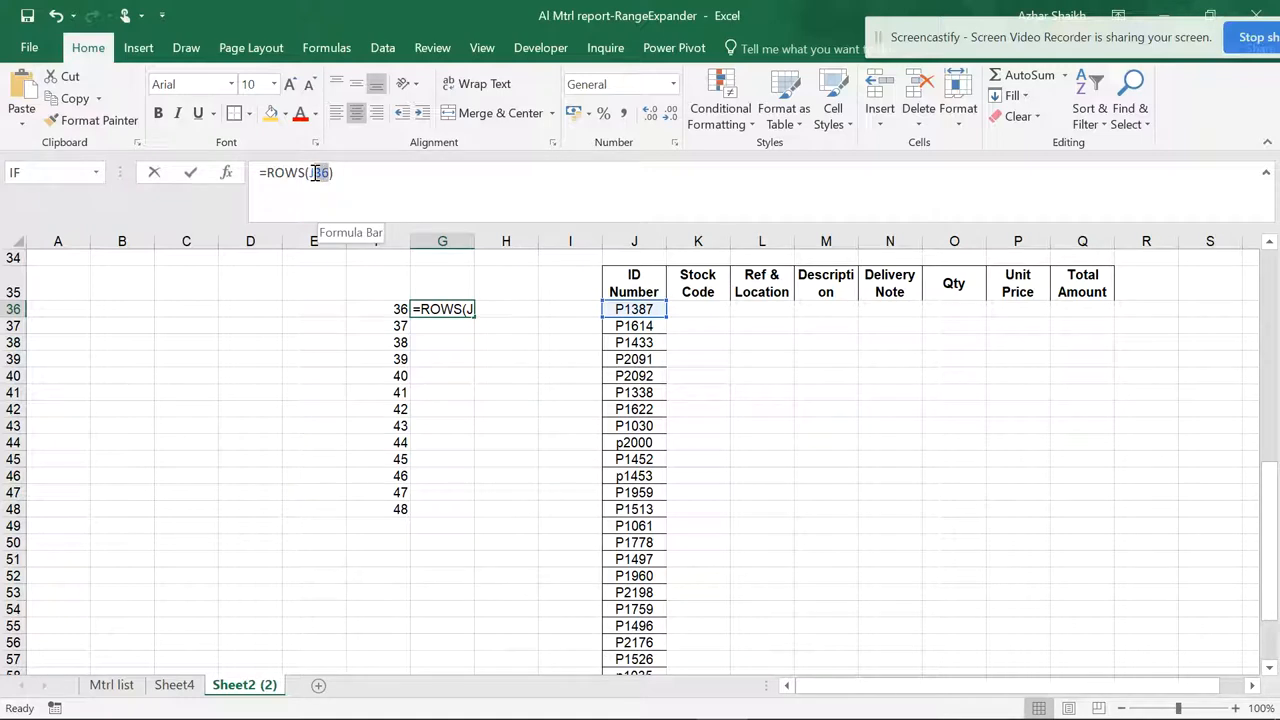
click(633, 308)
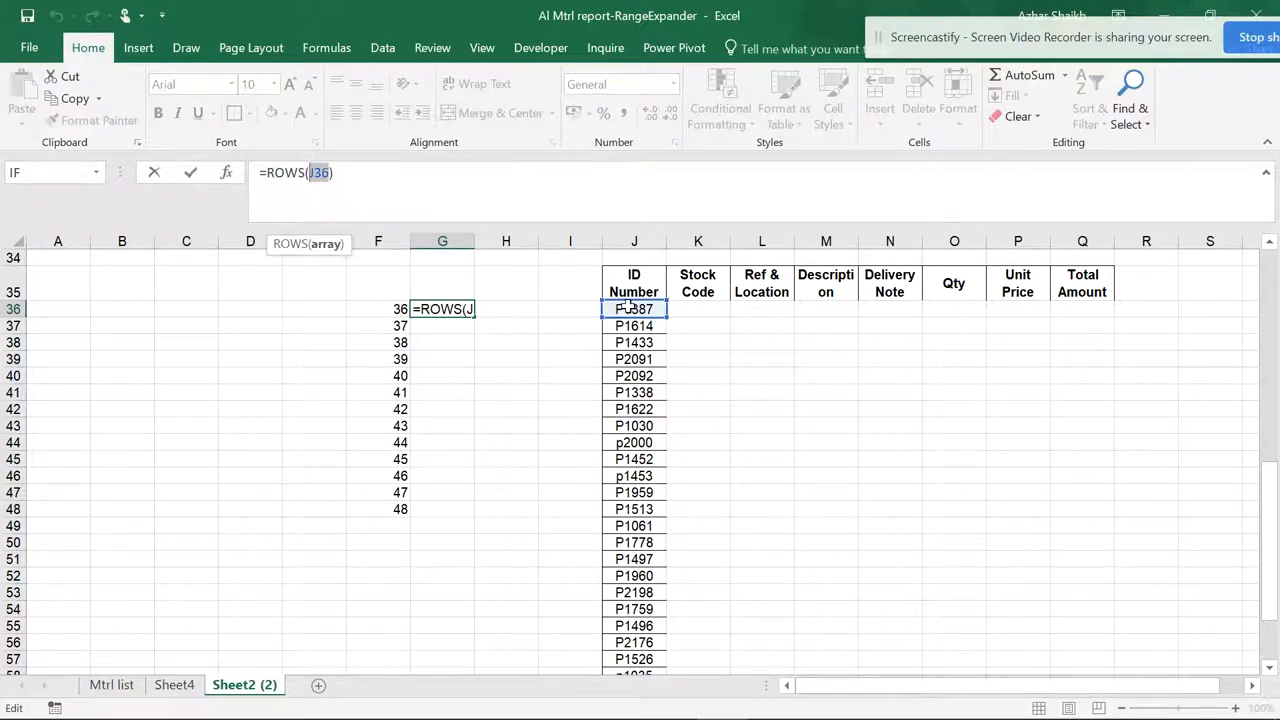
drag(634, 309, 634, 625)
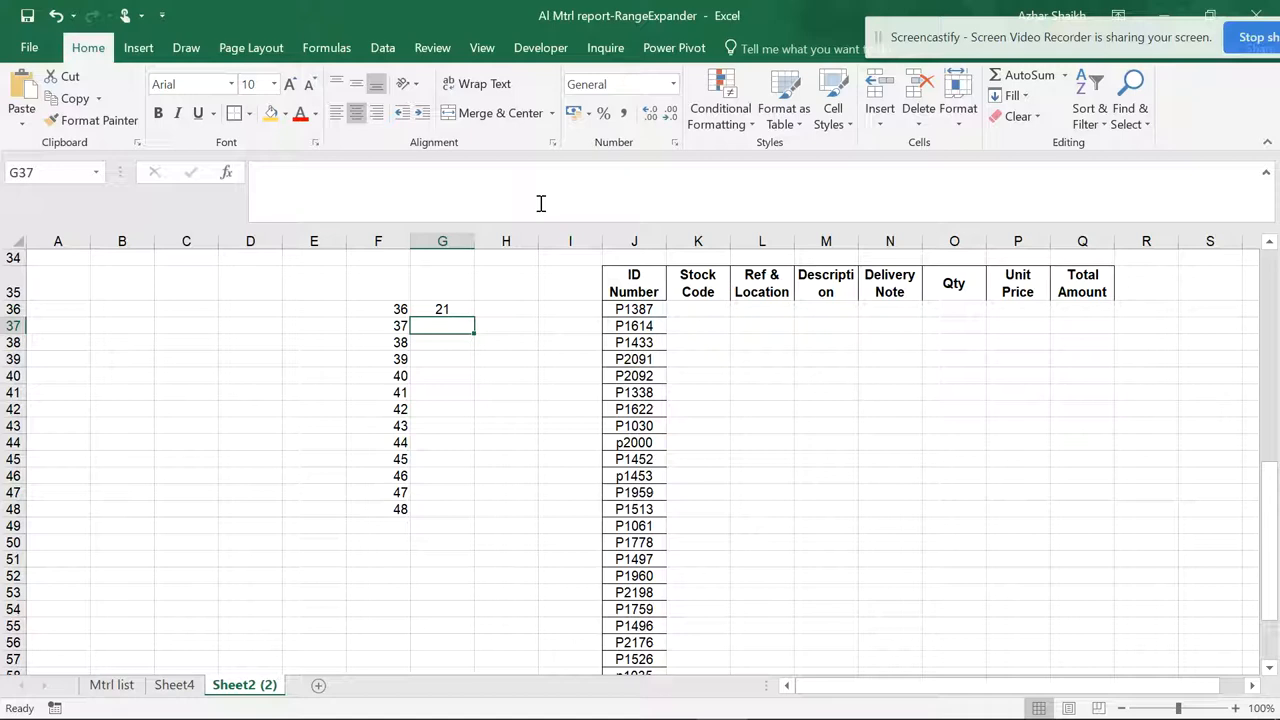
click(442, 309)
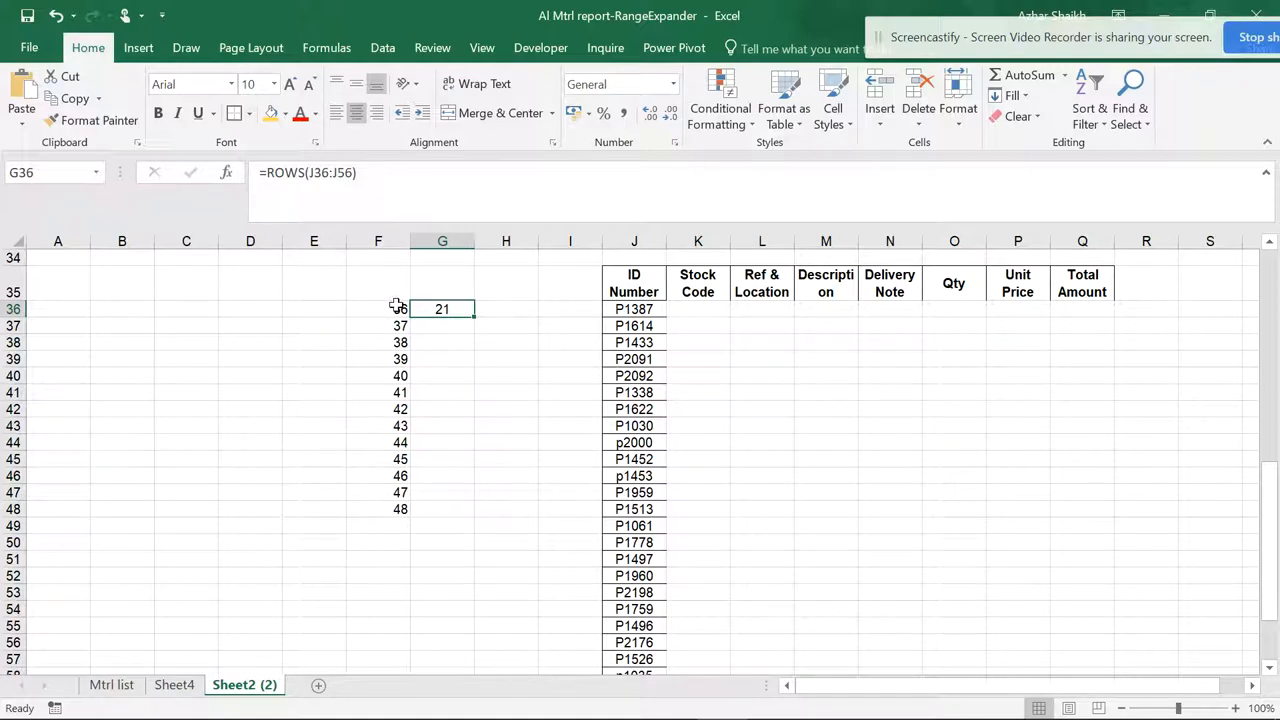
Step: Change F36 to =ROW(J36)-35 and fill it down to F56 for serials 1–21
click(377, 308)
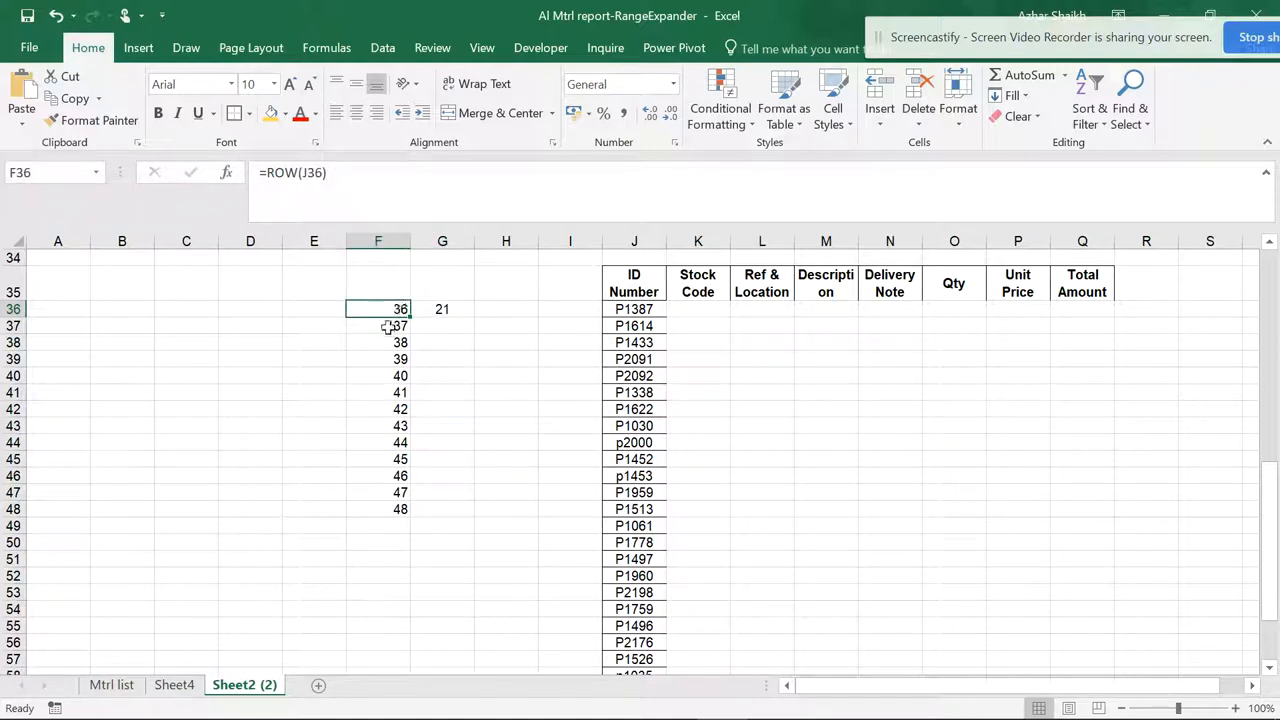
double_click(377, 308)
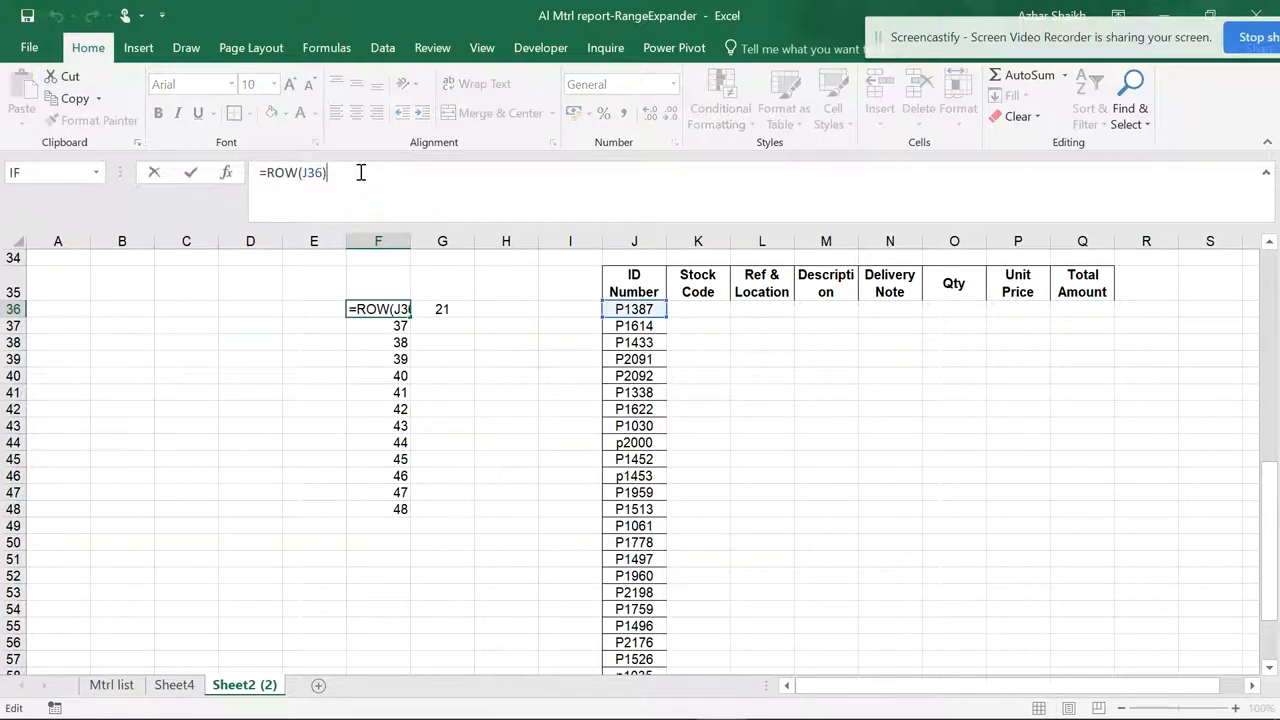
text(-3)
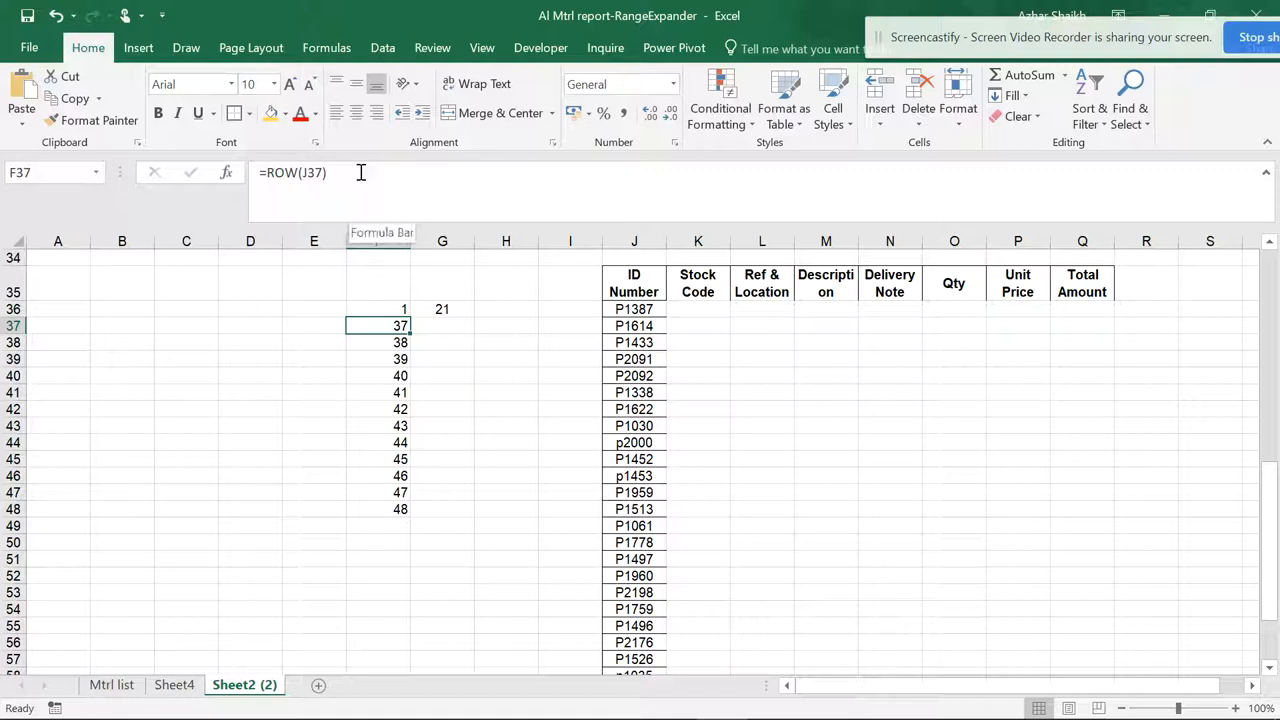
click(377, 309)
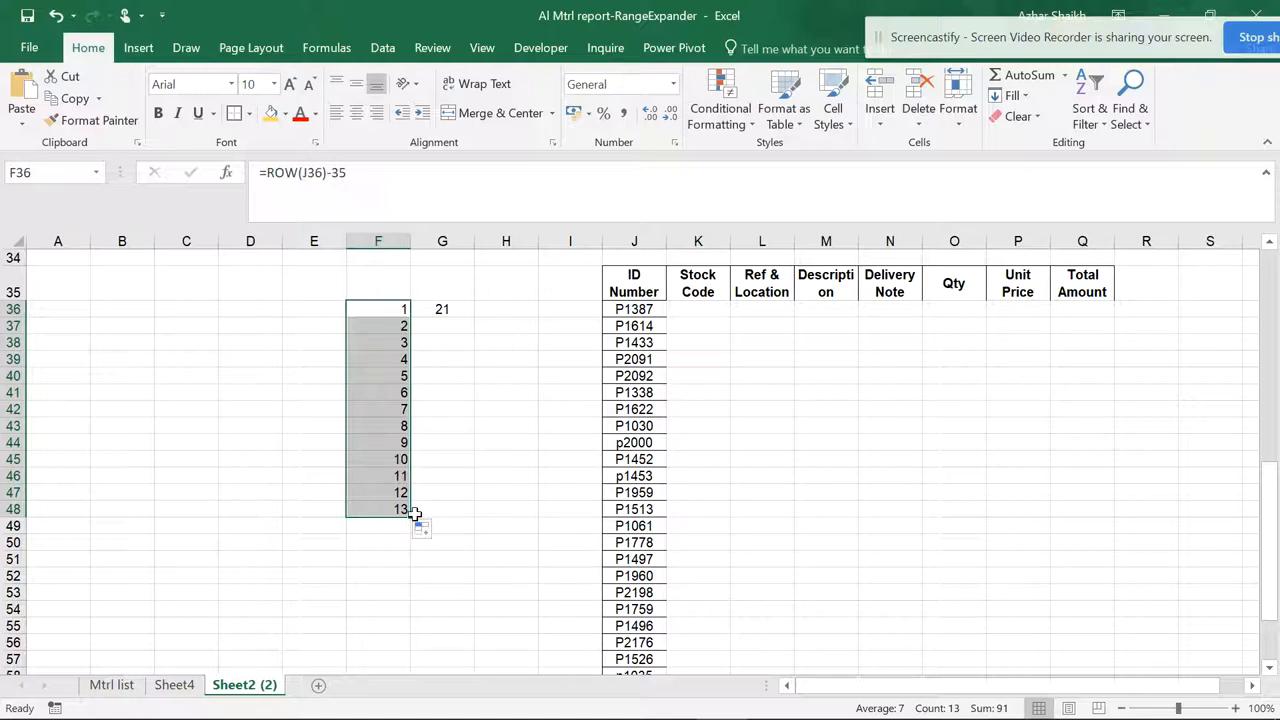
drag(413, 509, 410, 648)
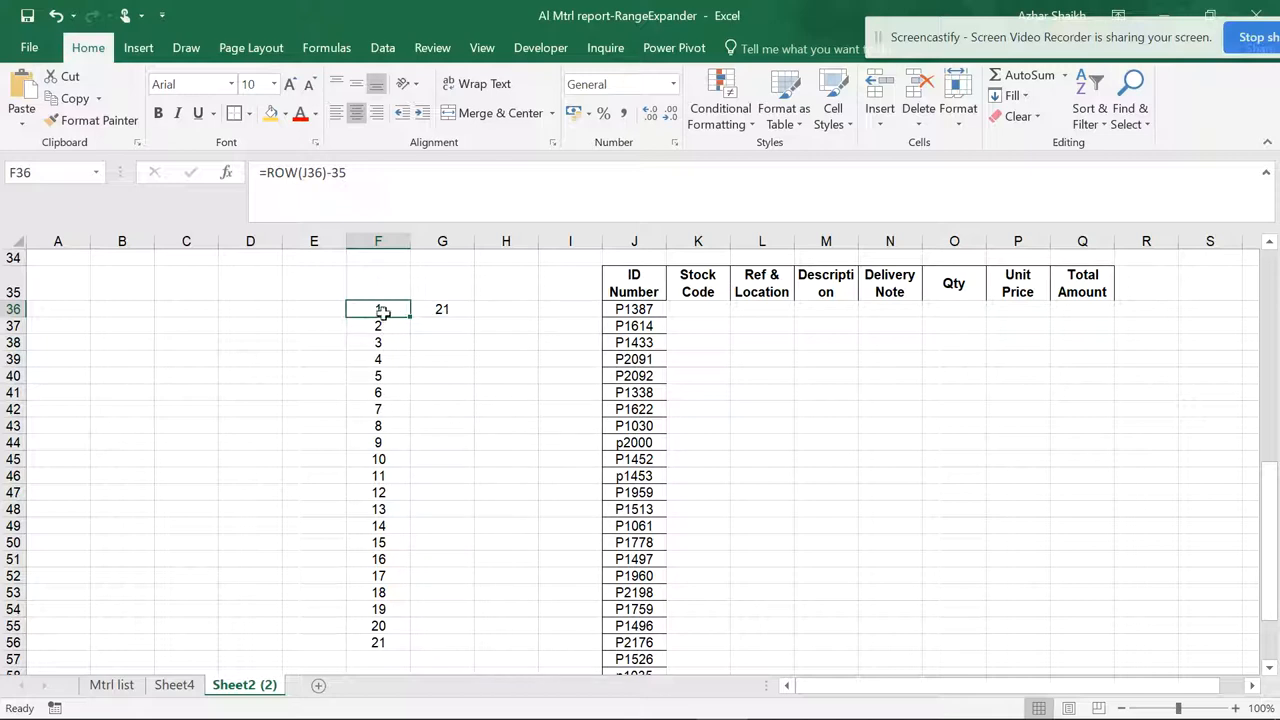
Step: Enter =ROWS(J36:J36) in H36 and fill it down to H45, each showing 1
click(505, 309)
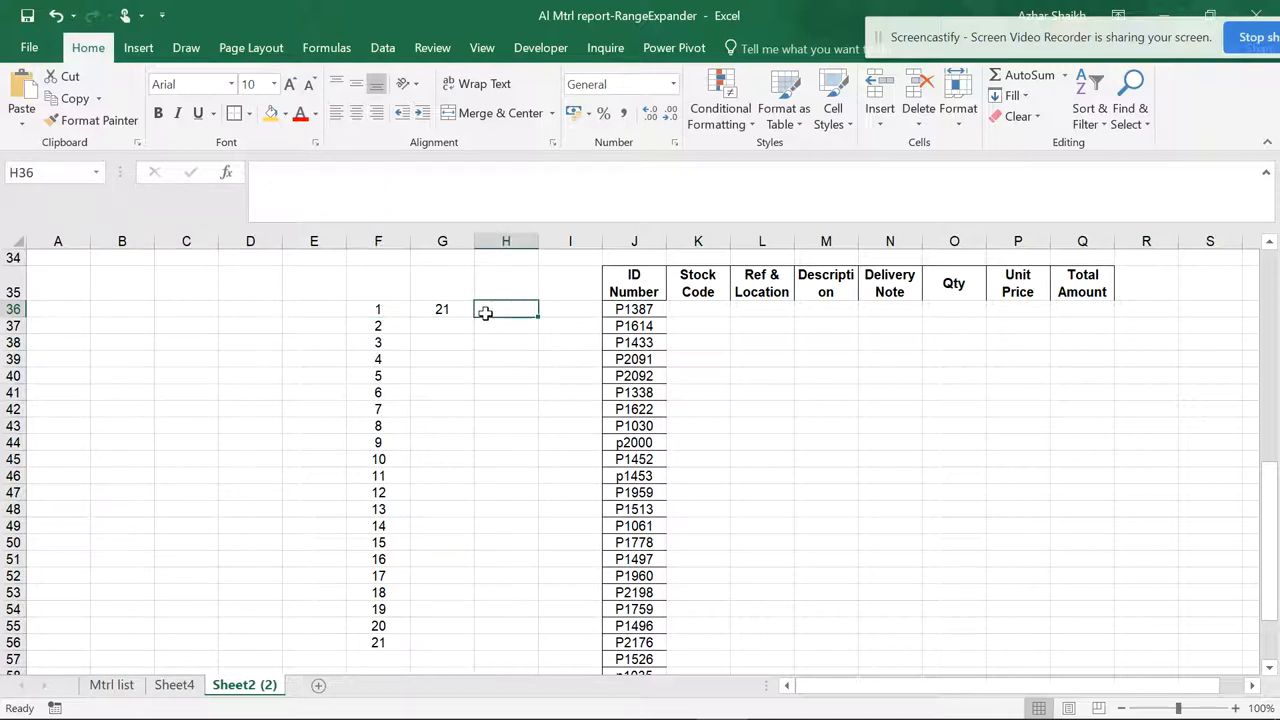
text(=)
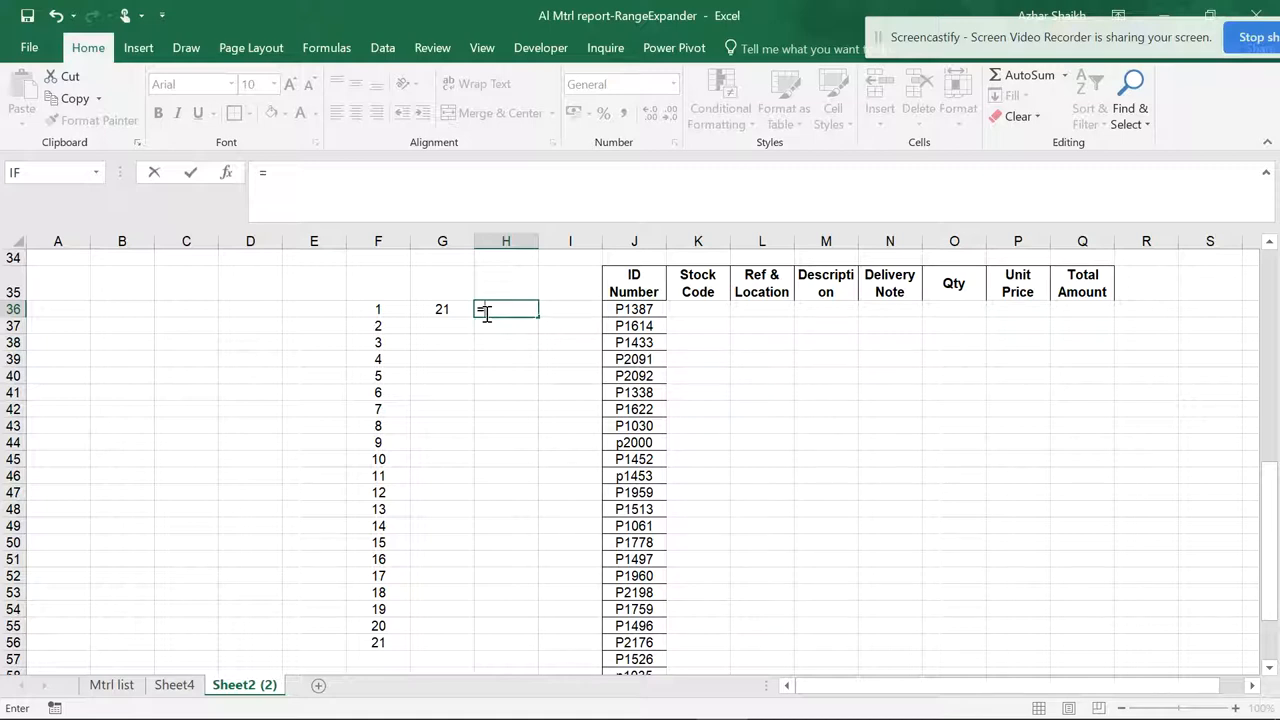
text(=row)
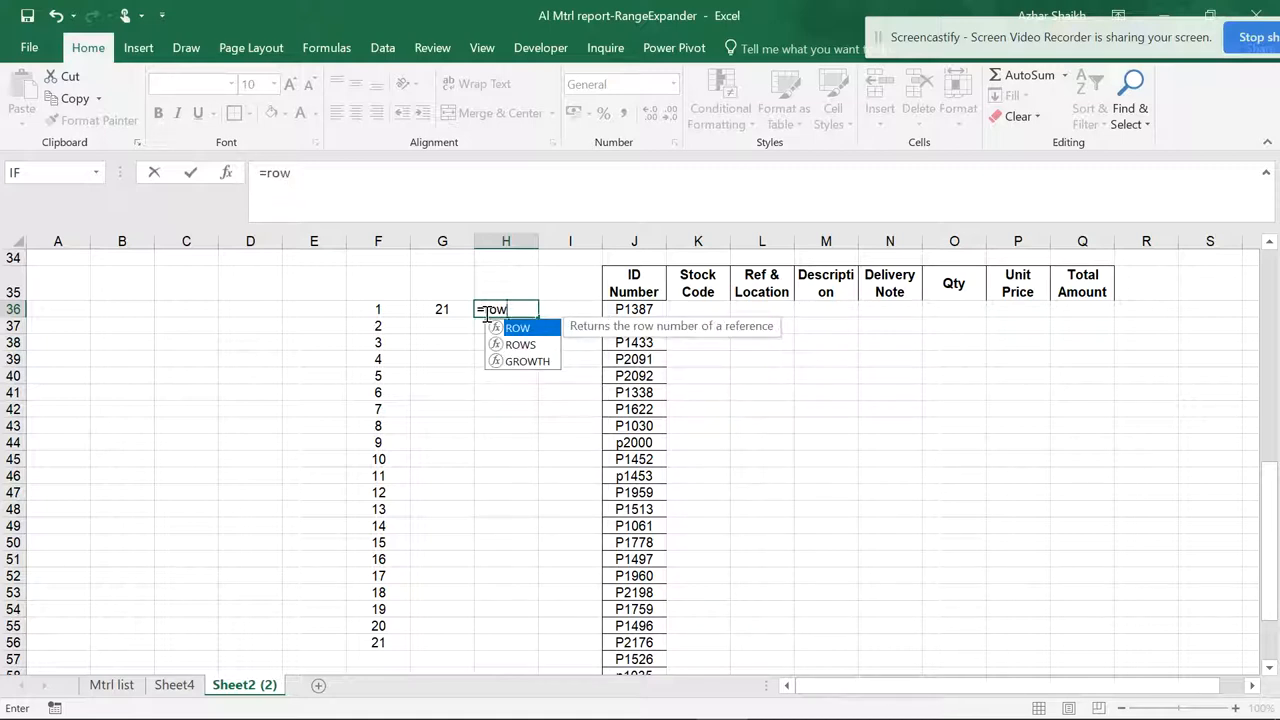
text(rows()
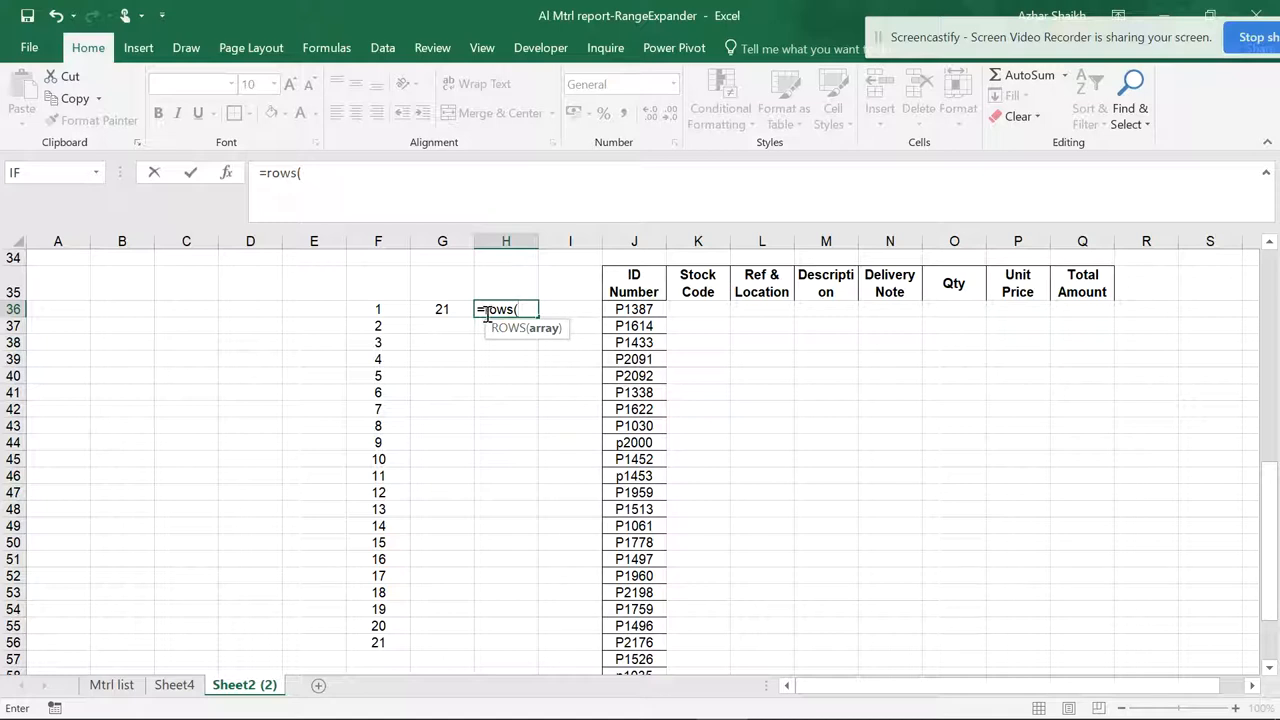
click(633, 308)
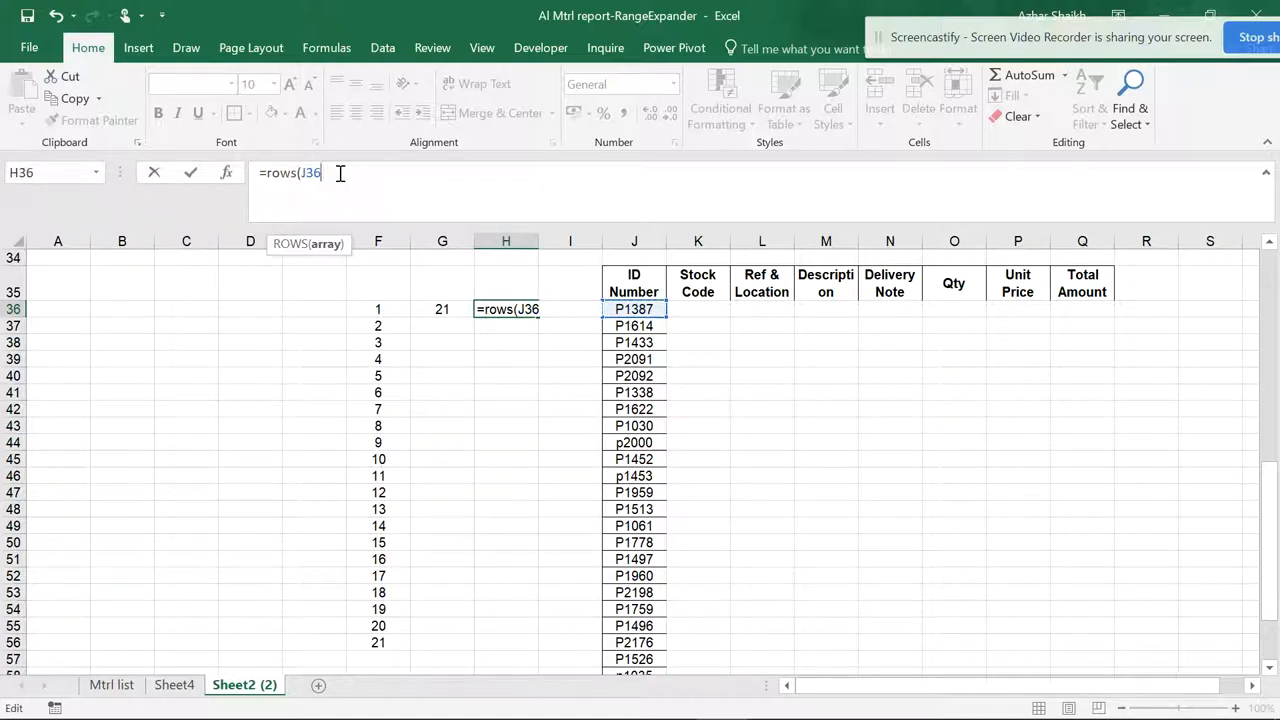
text(:)
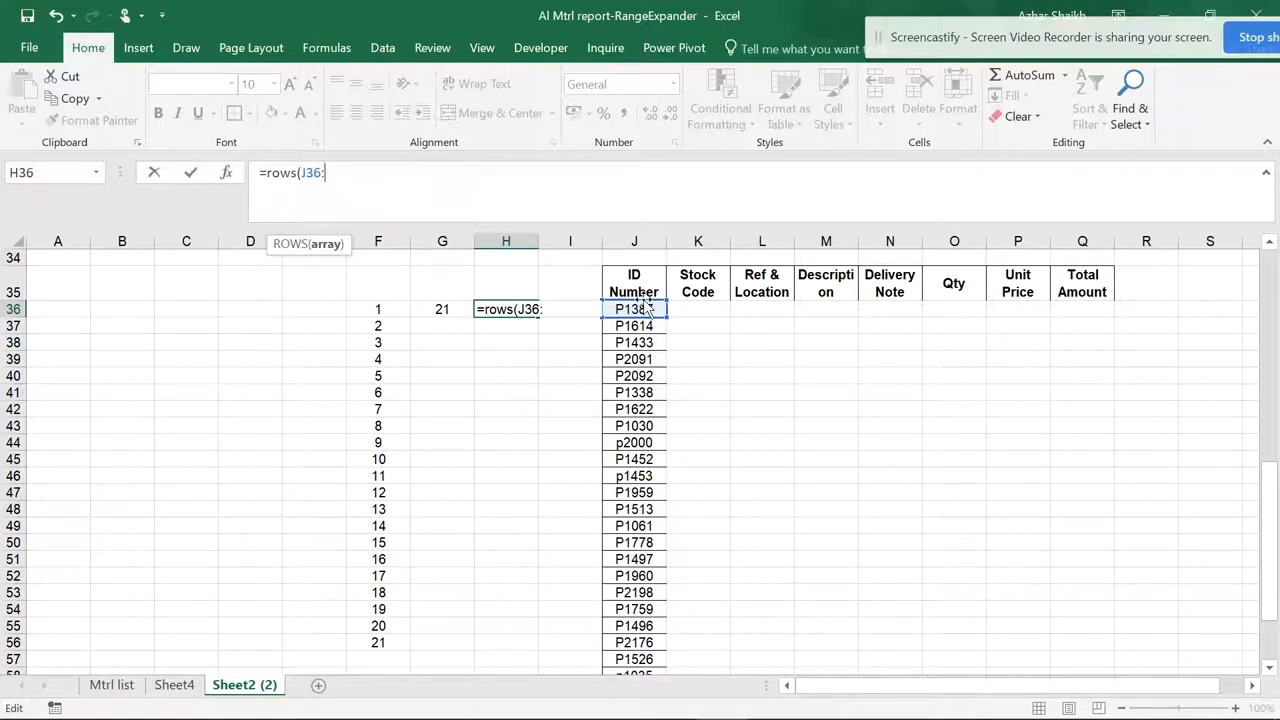
click(633, 308)
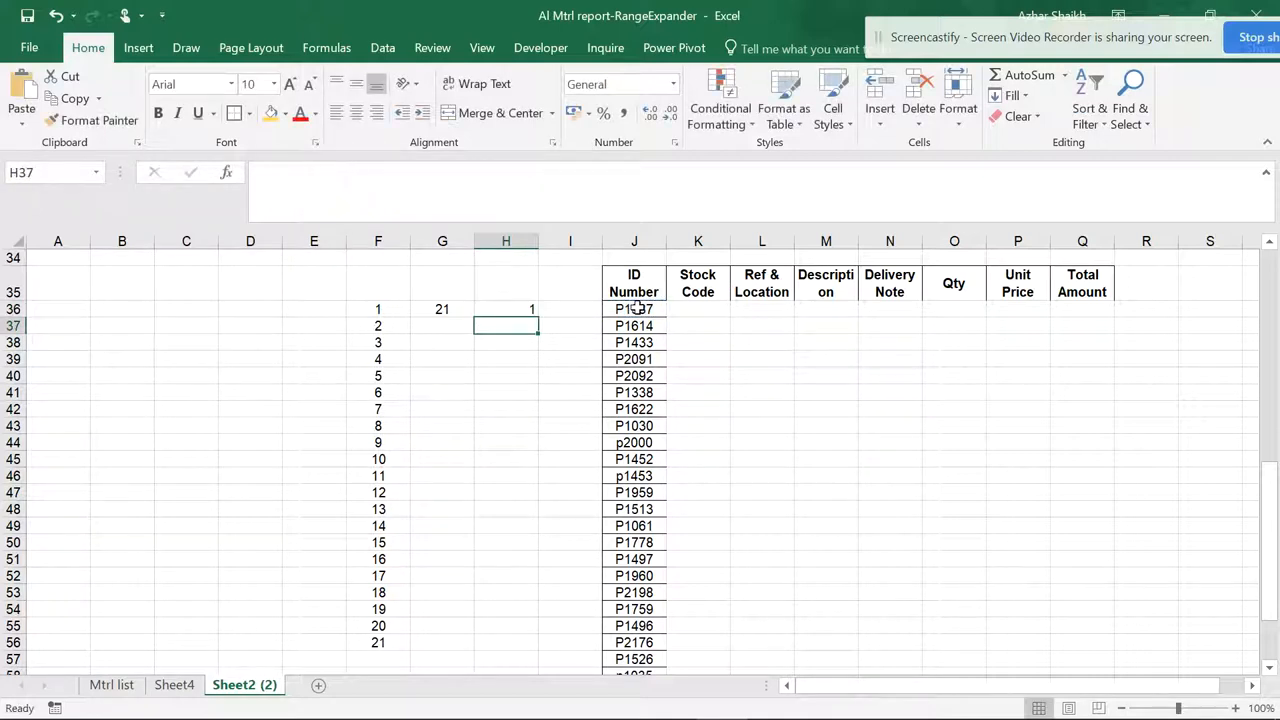
click(505, 309)
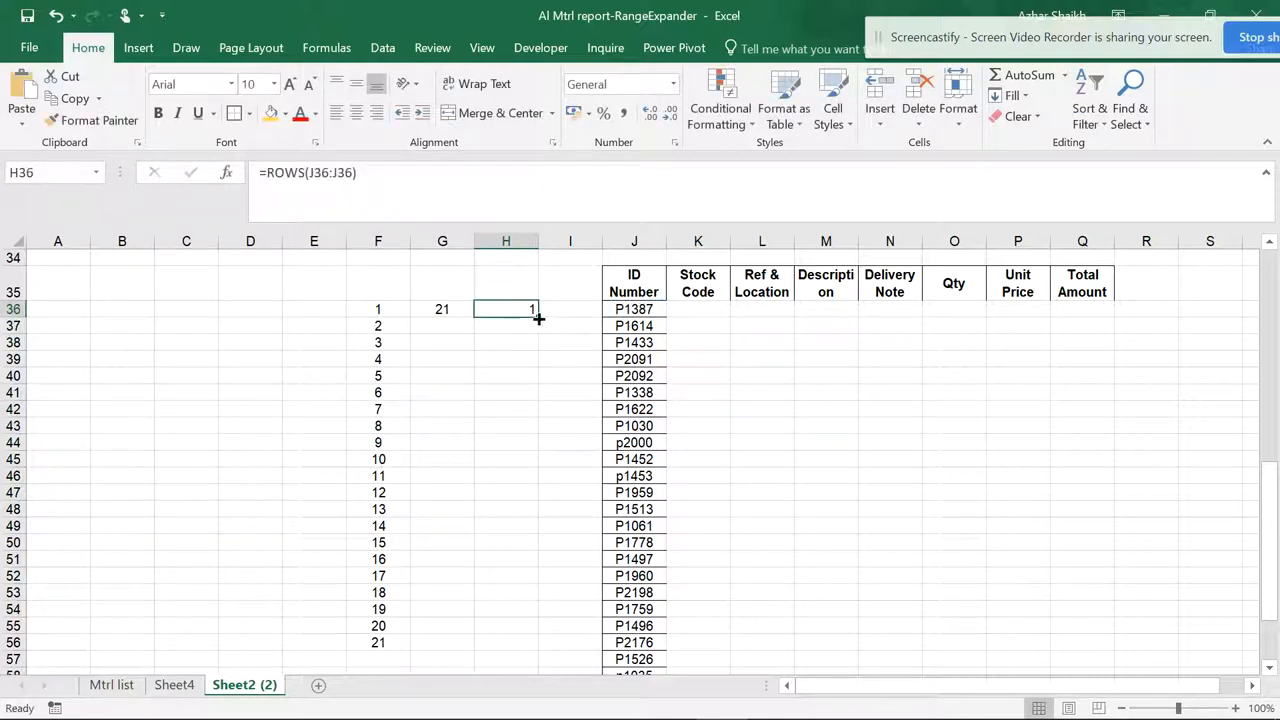
drag(531, 309, 531, 458)
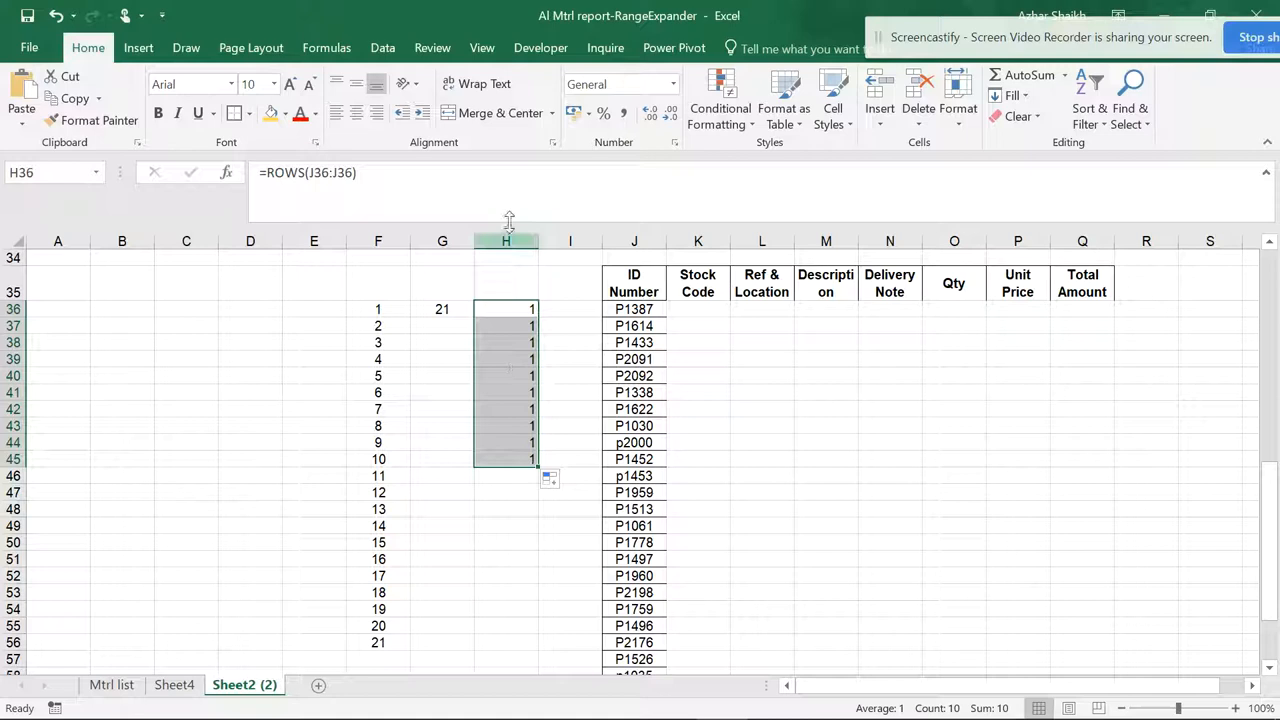
Step: Anchor H36 as =ROWS(J$36:J36) and fill it down to H56, counting 1–21
click(505, 309)
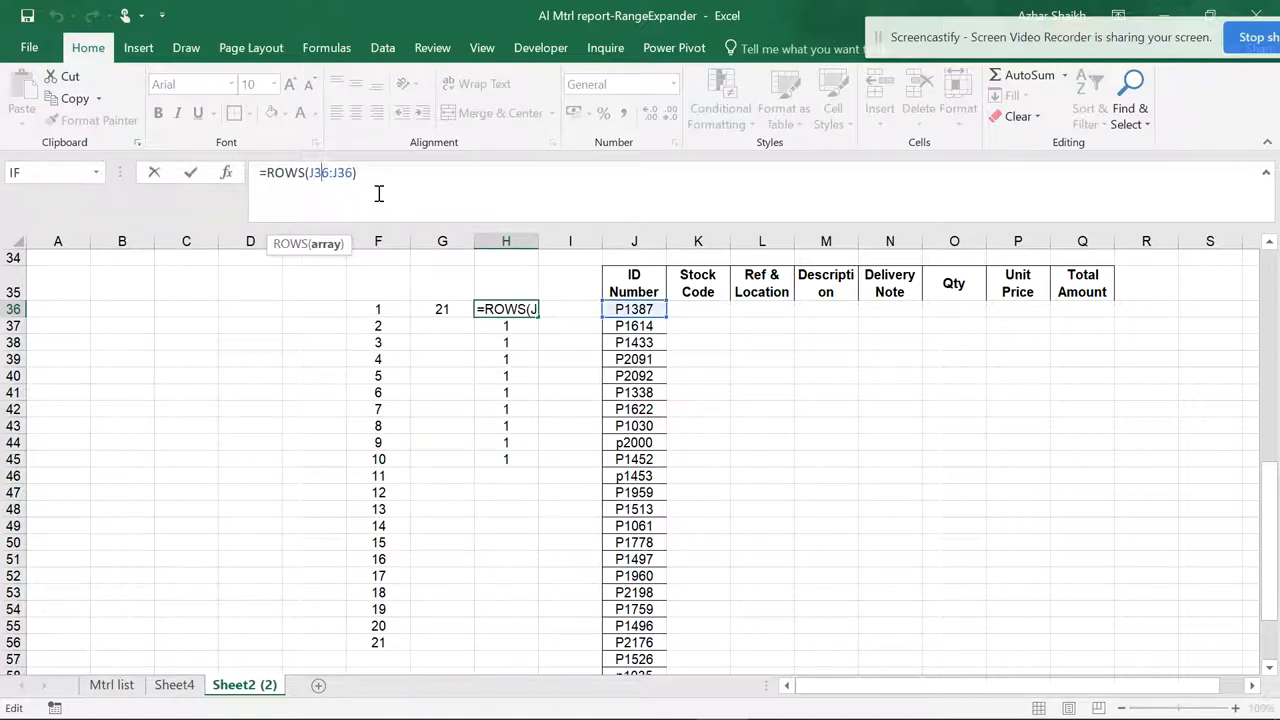
key(f4)
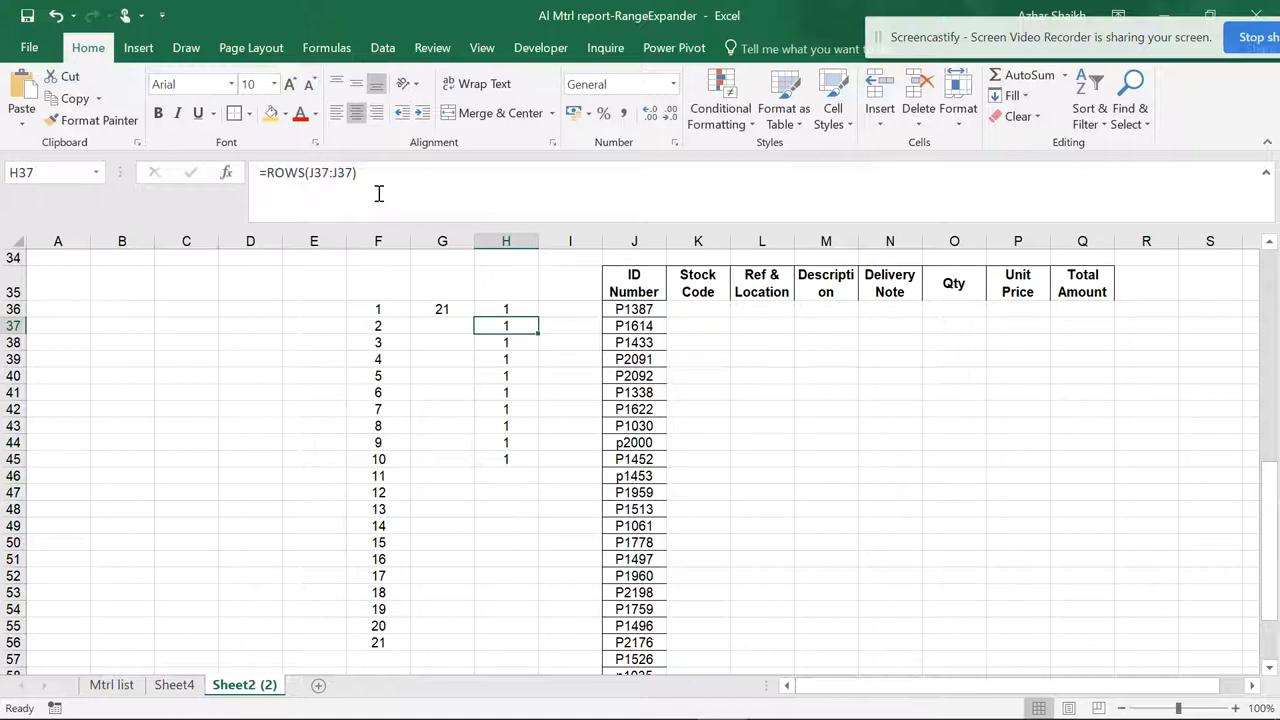
click(505, 309)
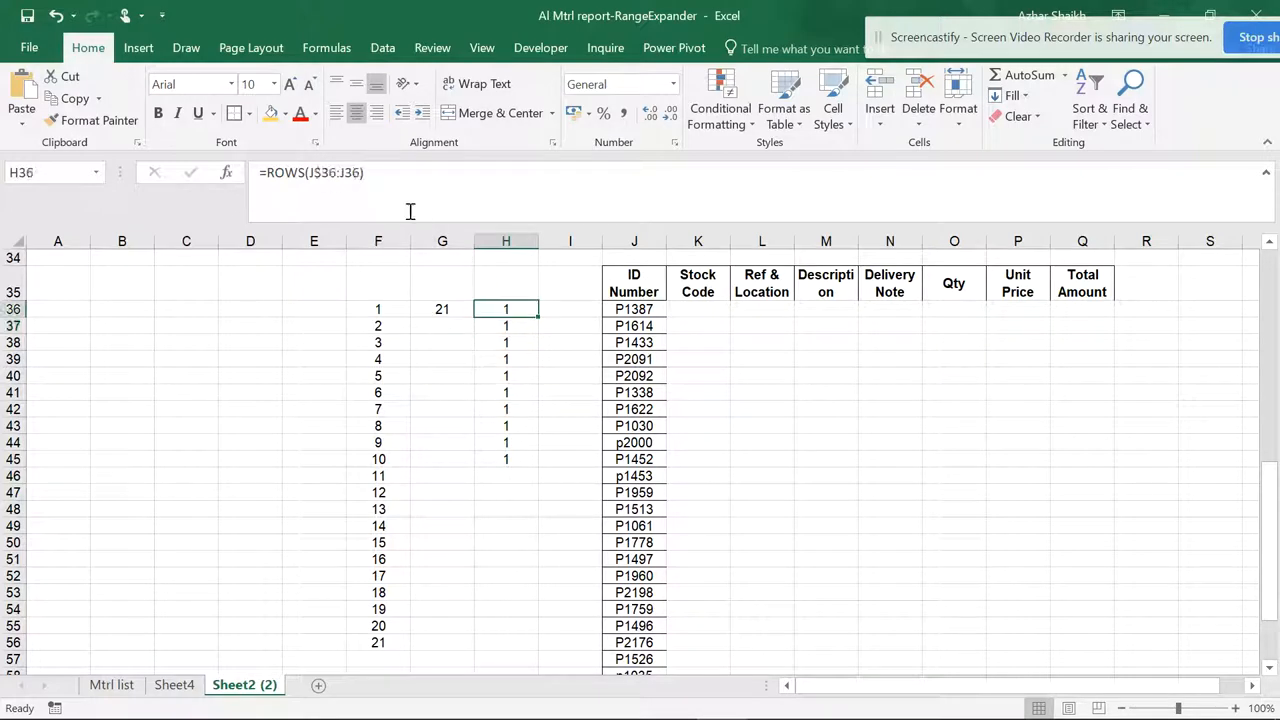
mouse_move(367, 190)
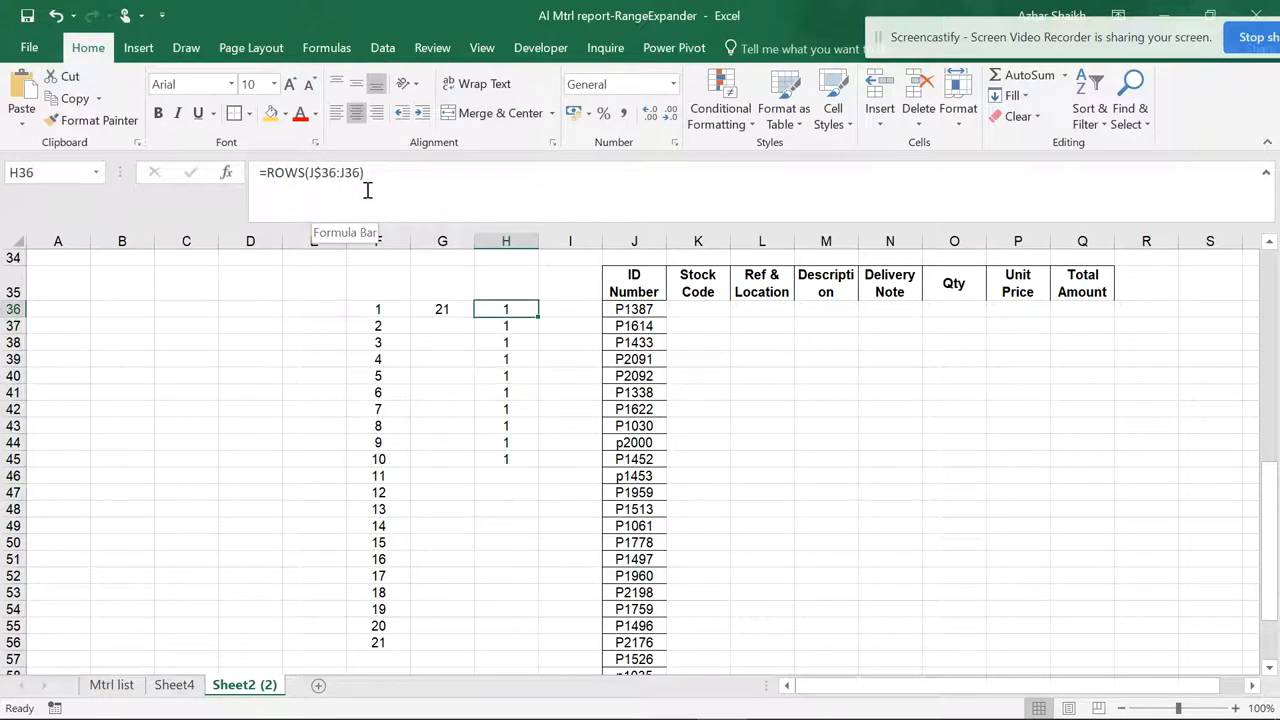
drag(505, 309, 505, 459)
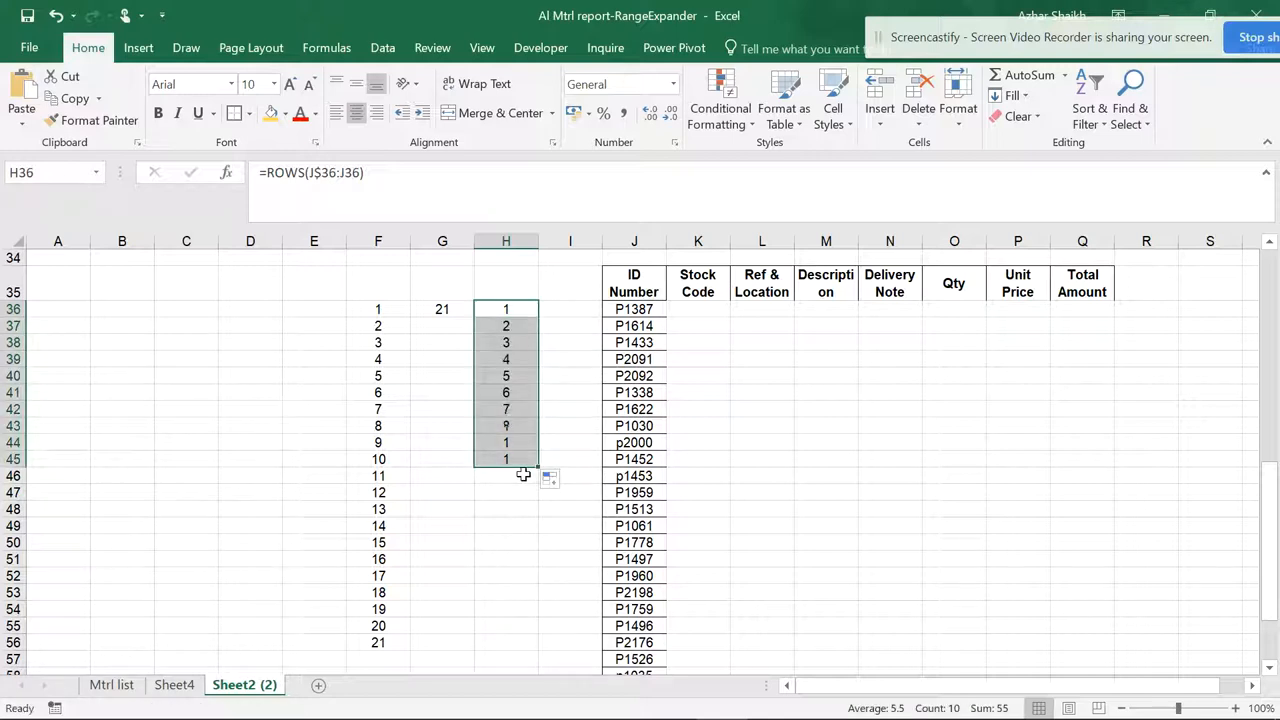
drag(505, 476, 570, 575)
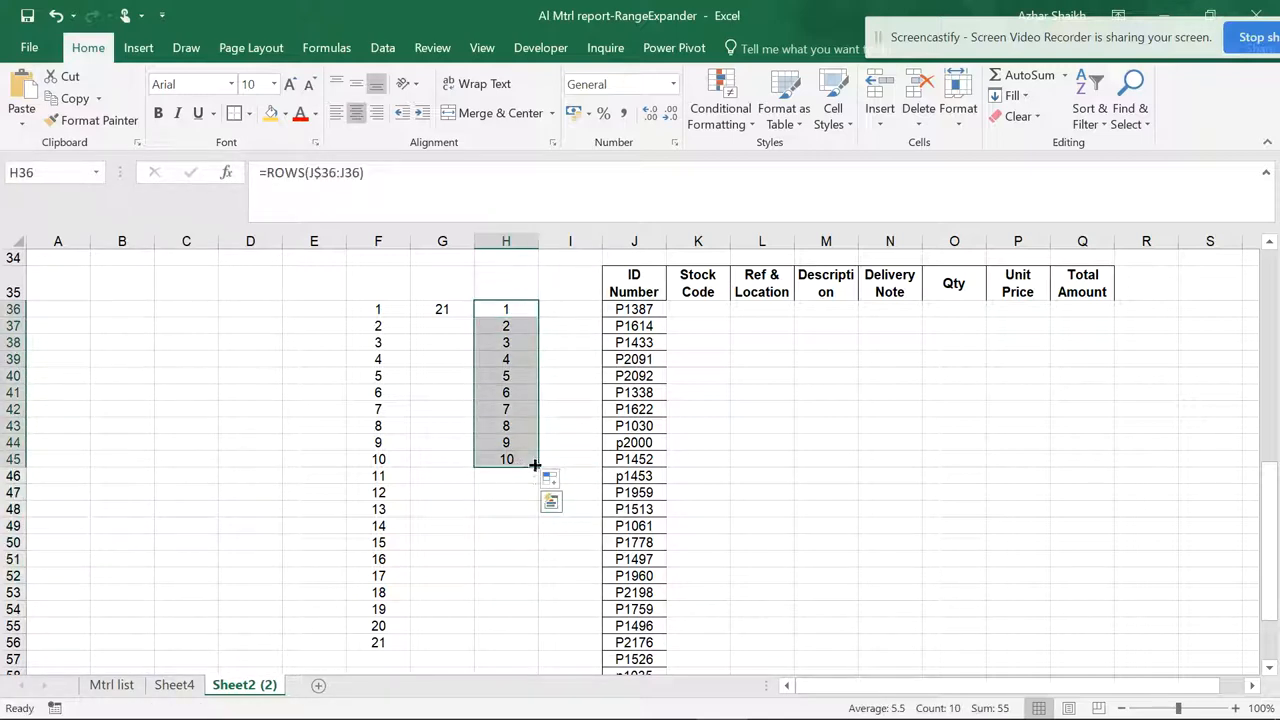
drag(534, 464, 534, 643)
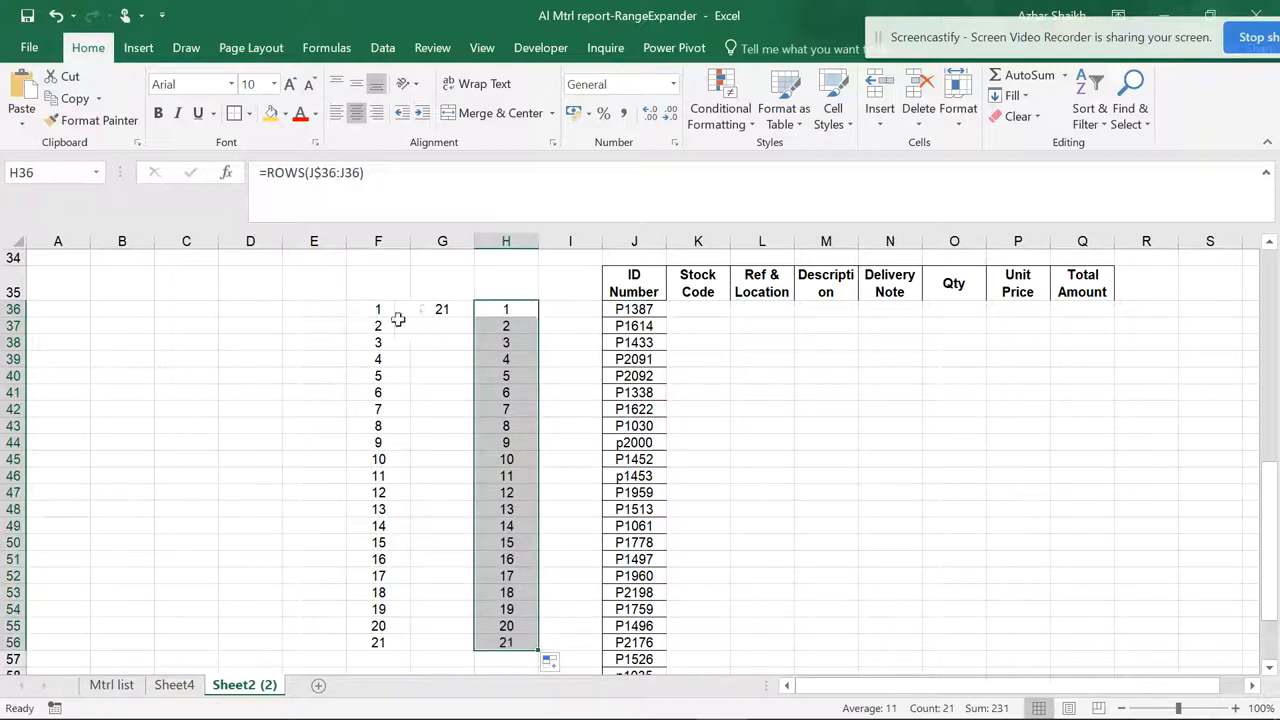
click(377, 309)
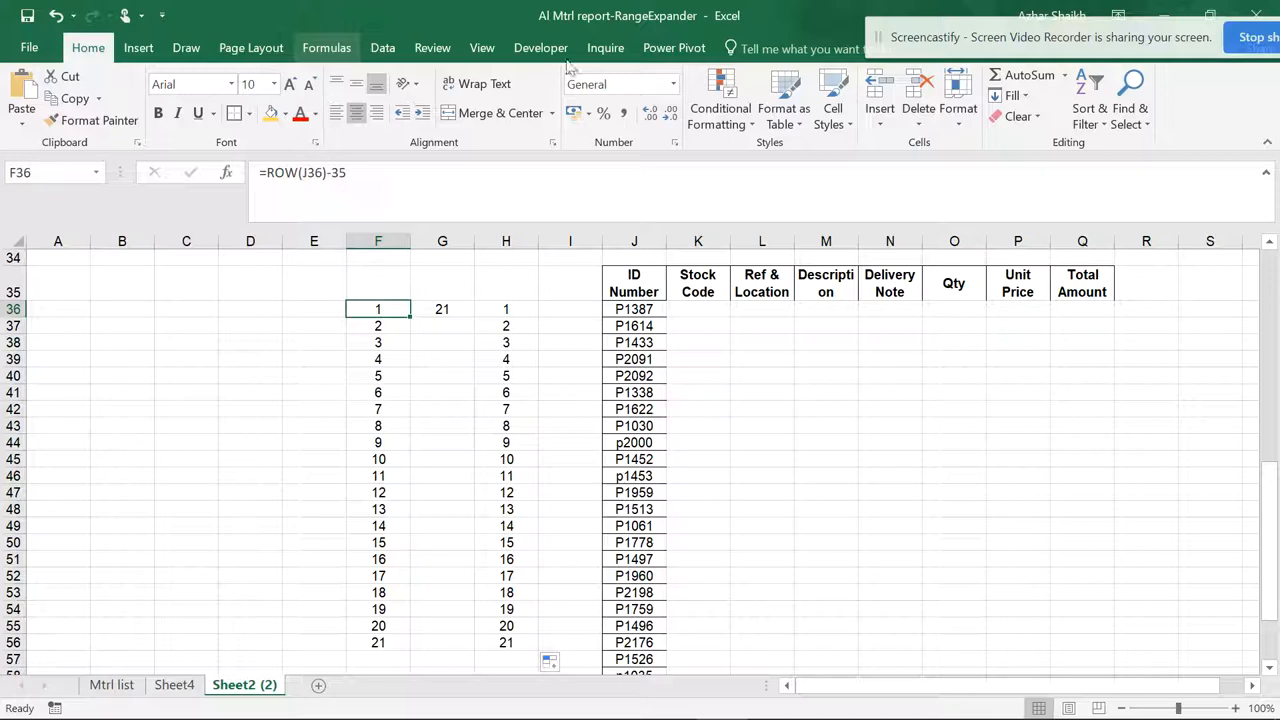
click(326, 48)
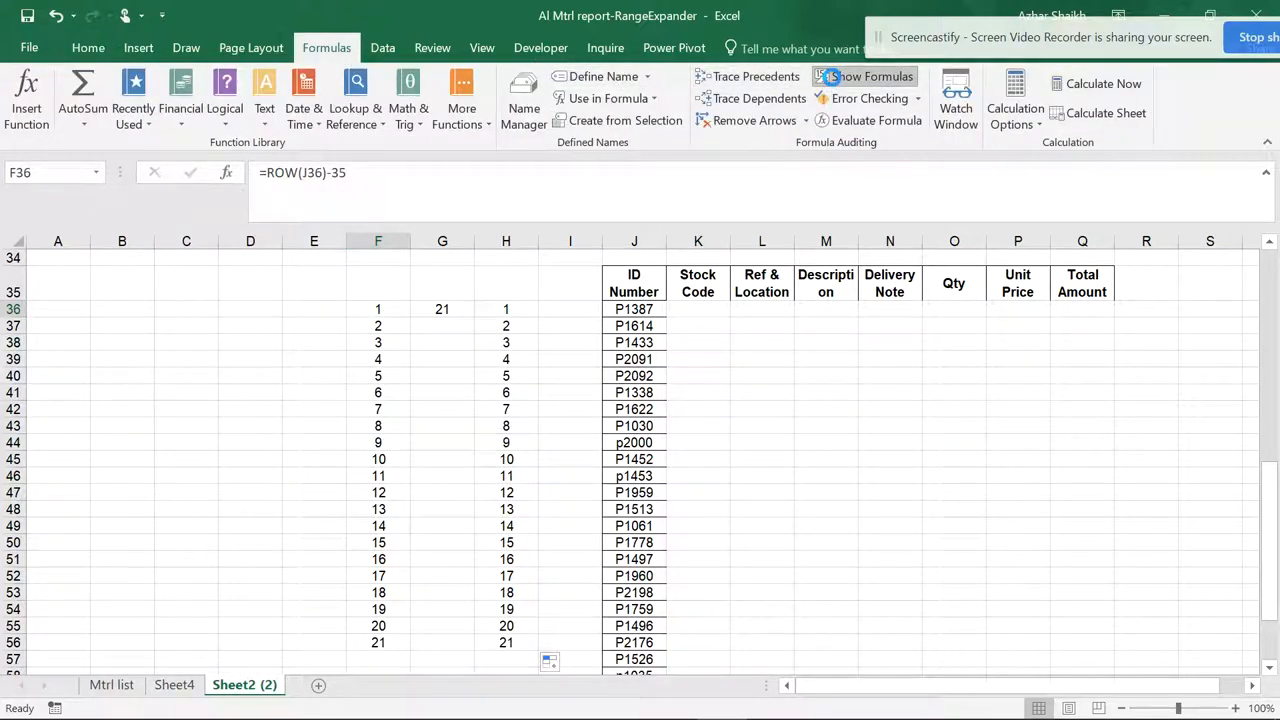
click(871, 76)
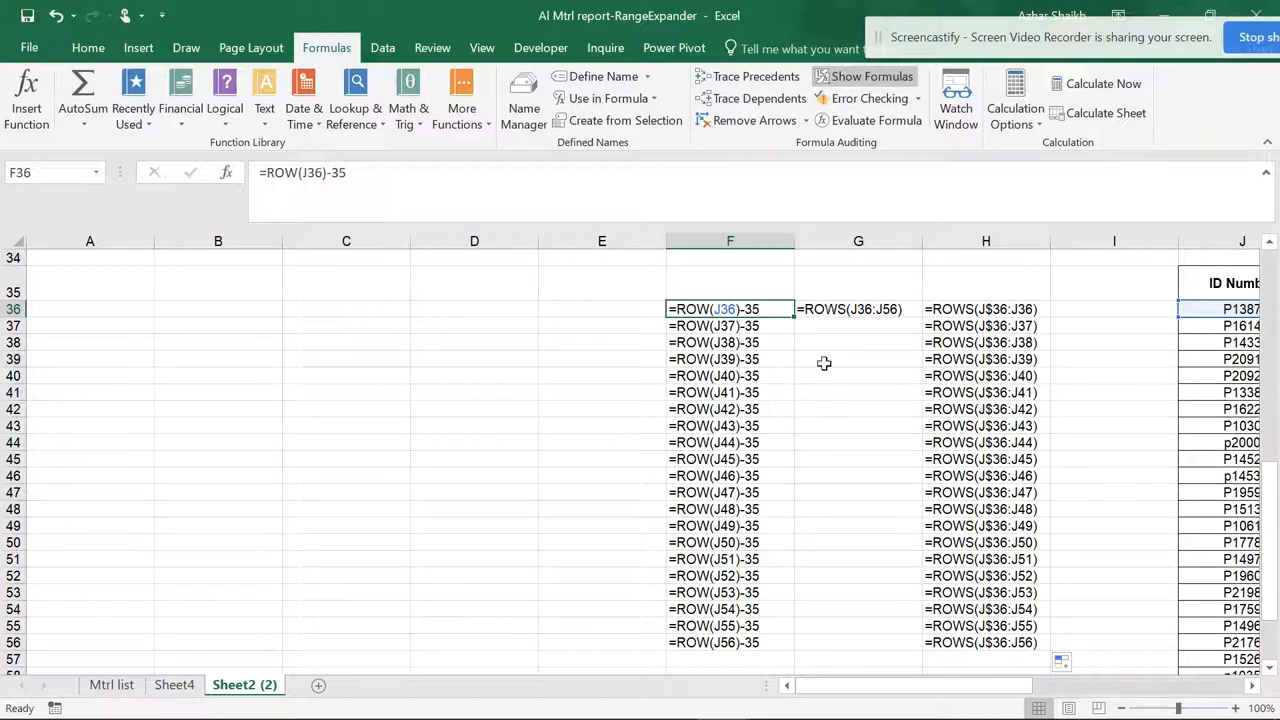
mouse_move(735, 397)
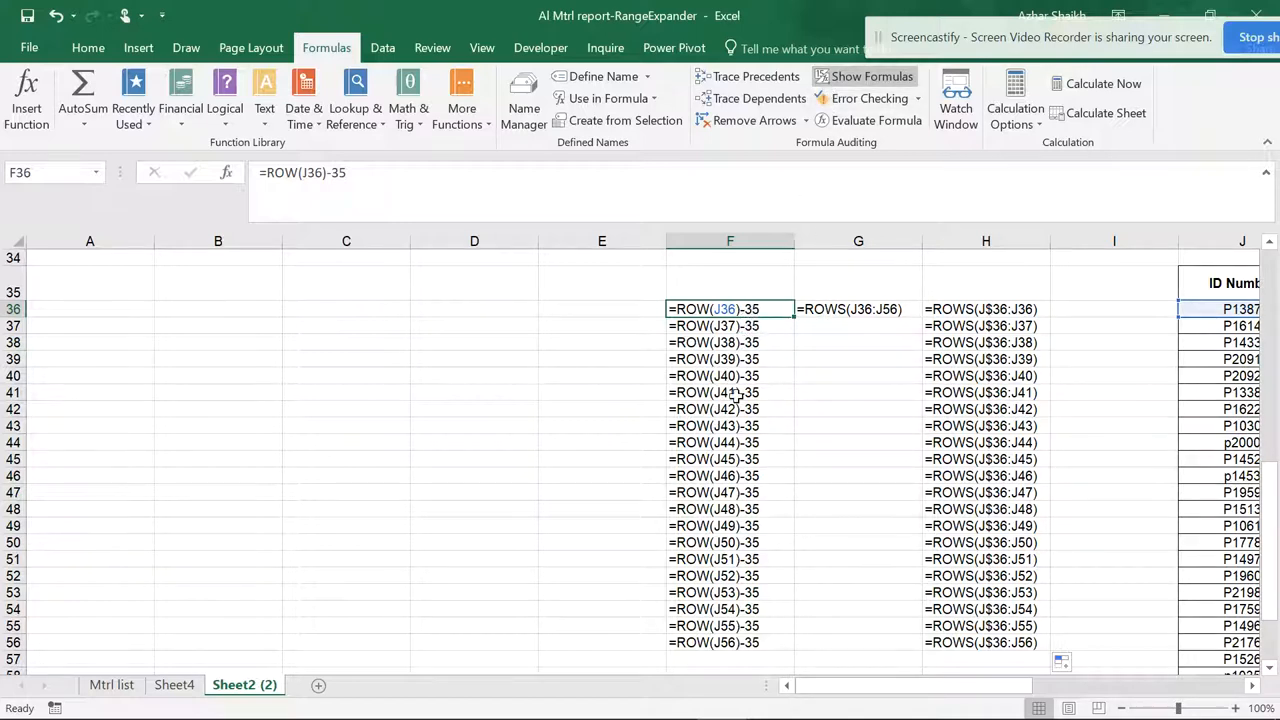
mouse_move(749, 641)
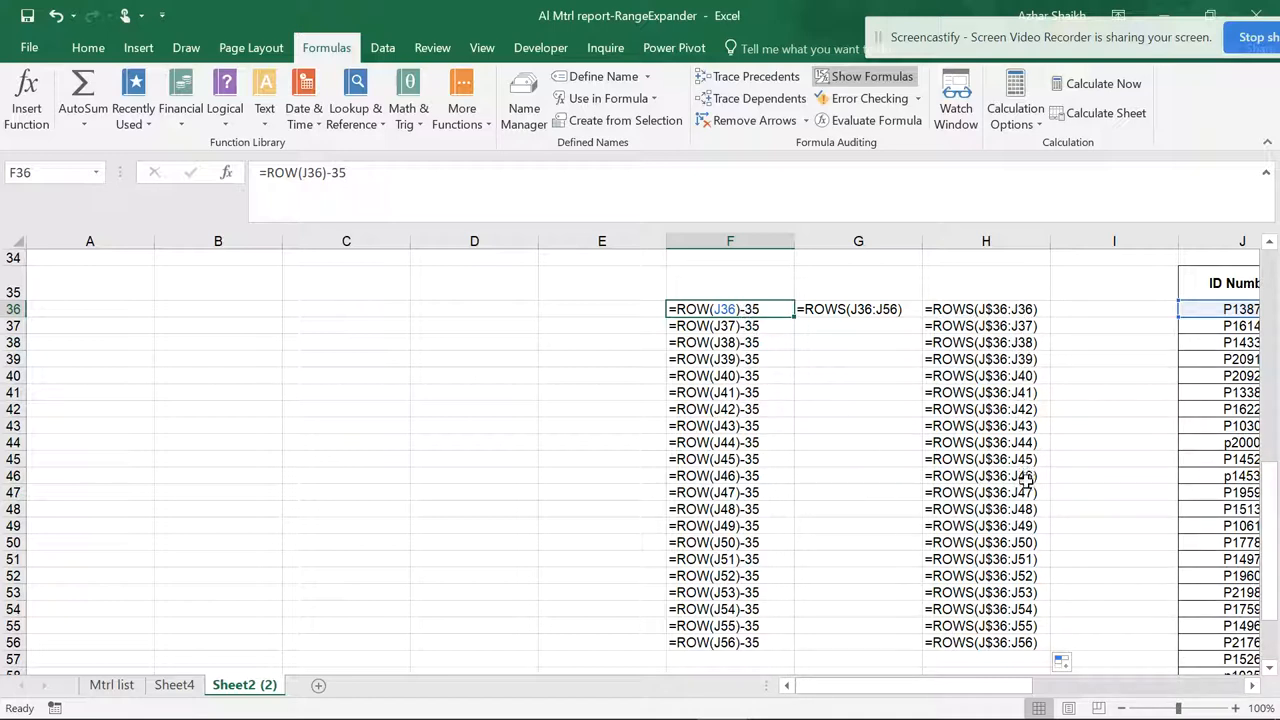
mouse_move(995, 597)
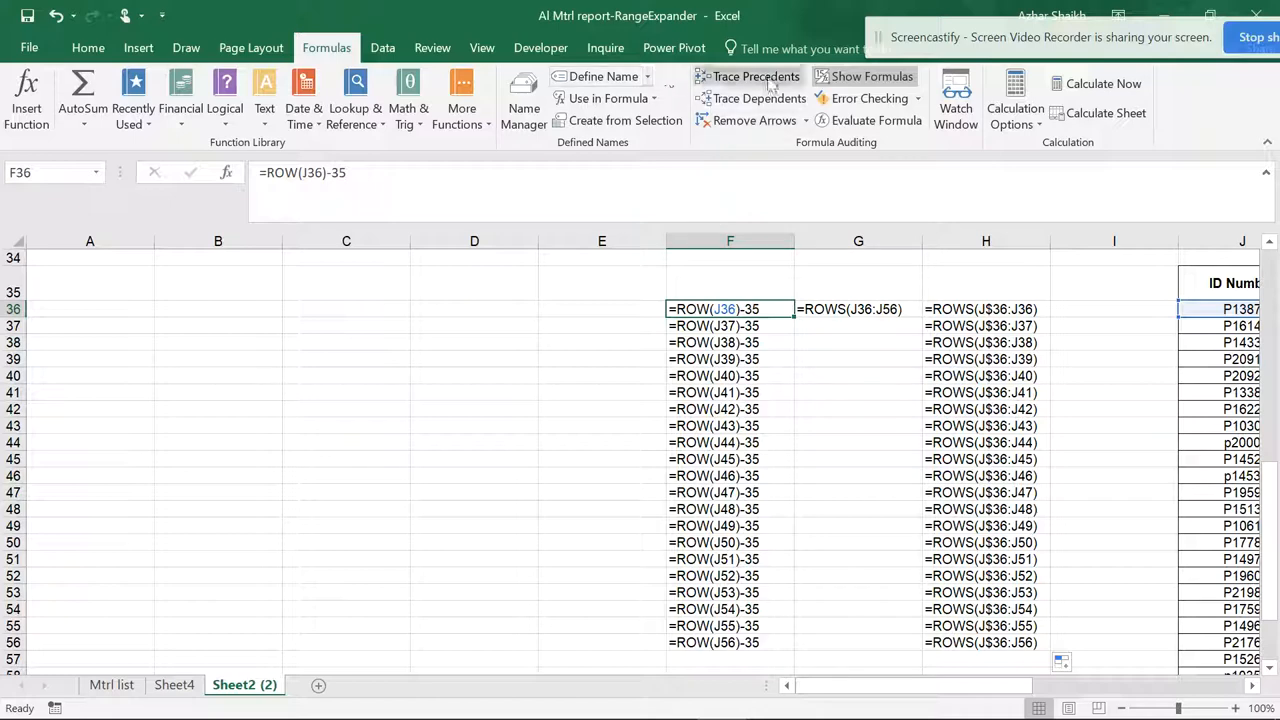
click(872, 76)
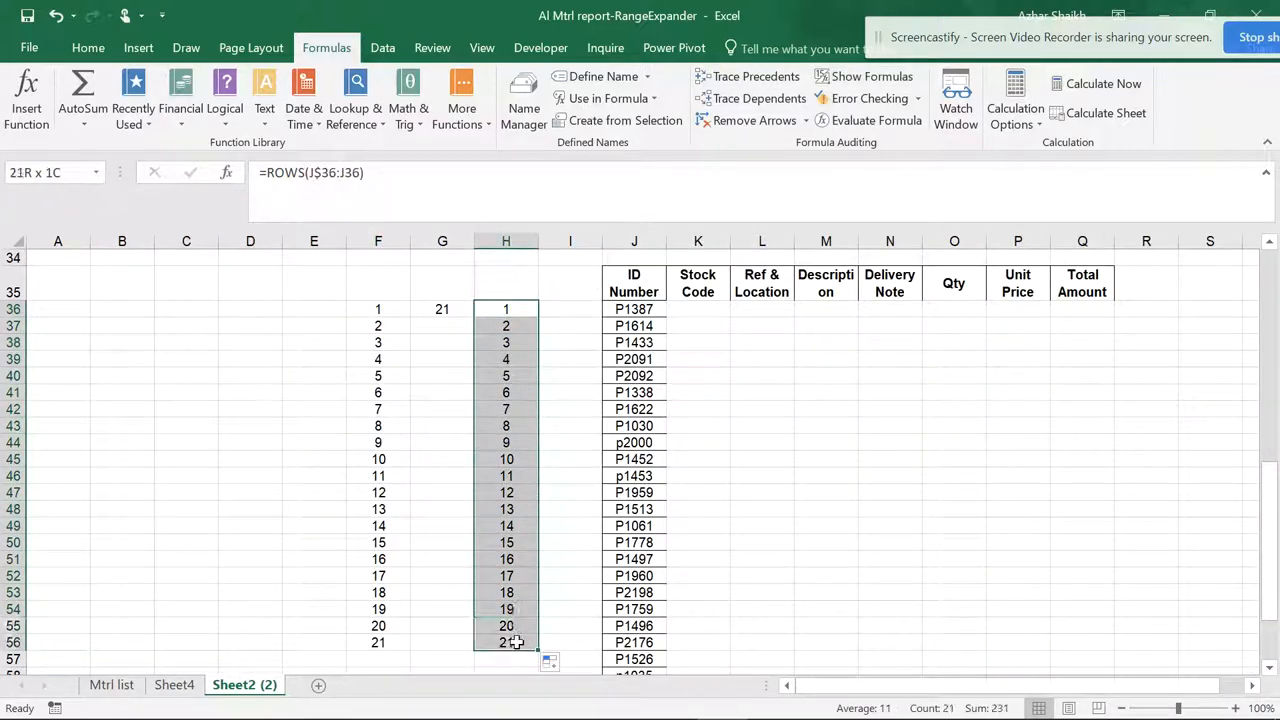
click(505, 308)
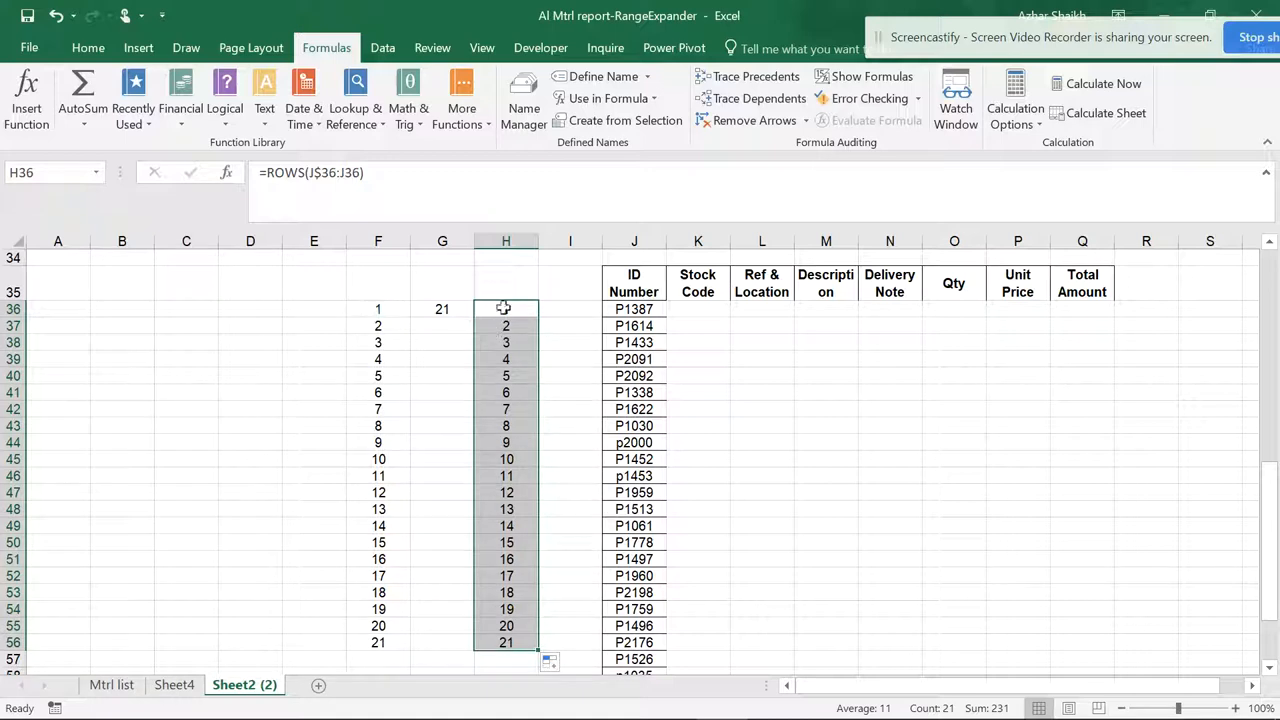